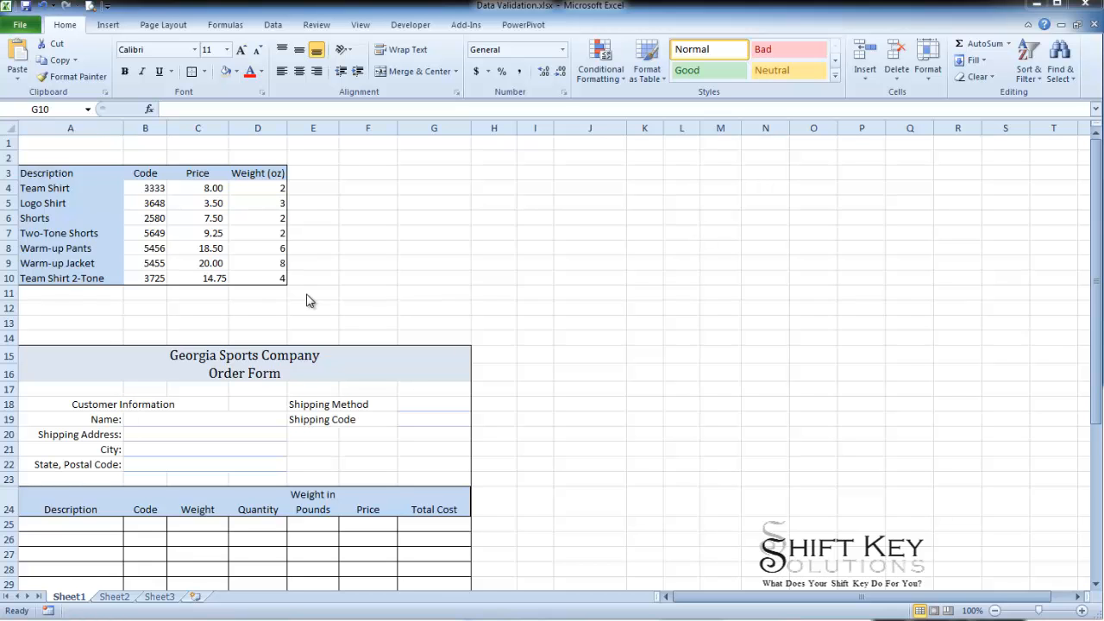
pyautogui.moveTo(60, 201)
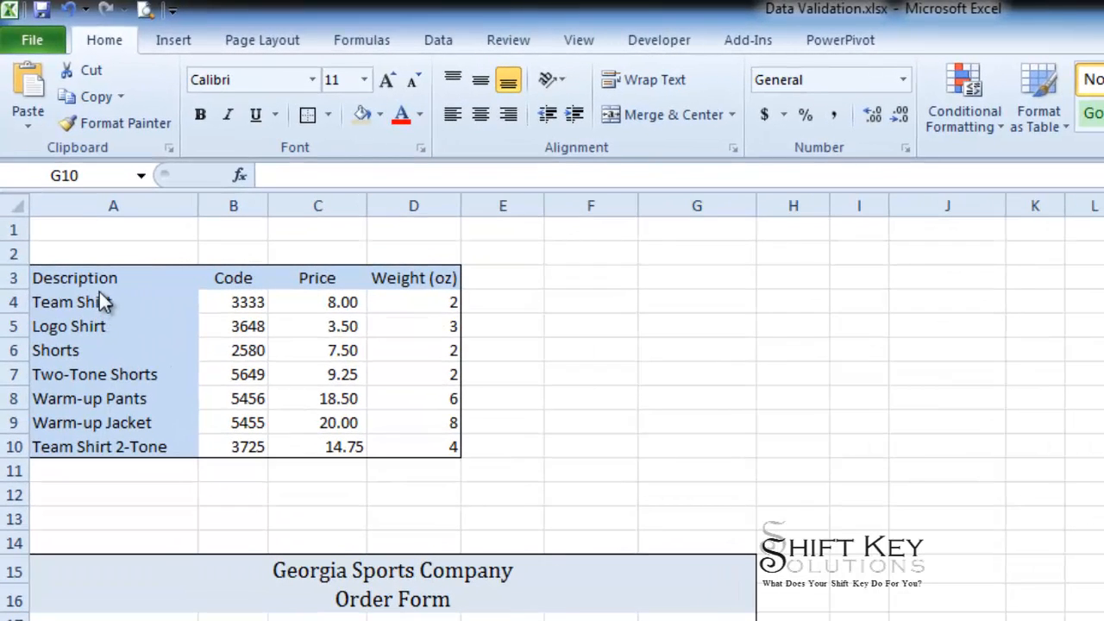
pyautogui.moveTo(95, 310)
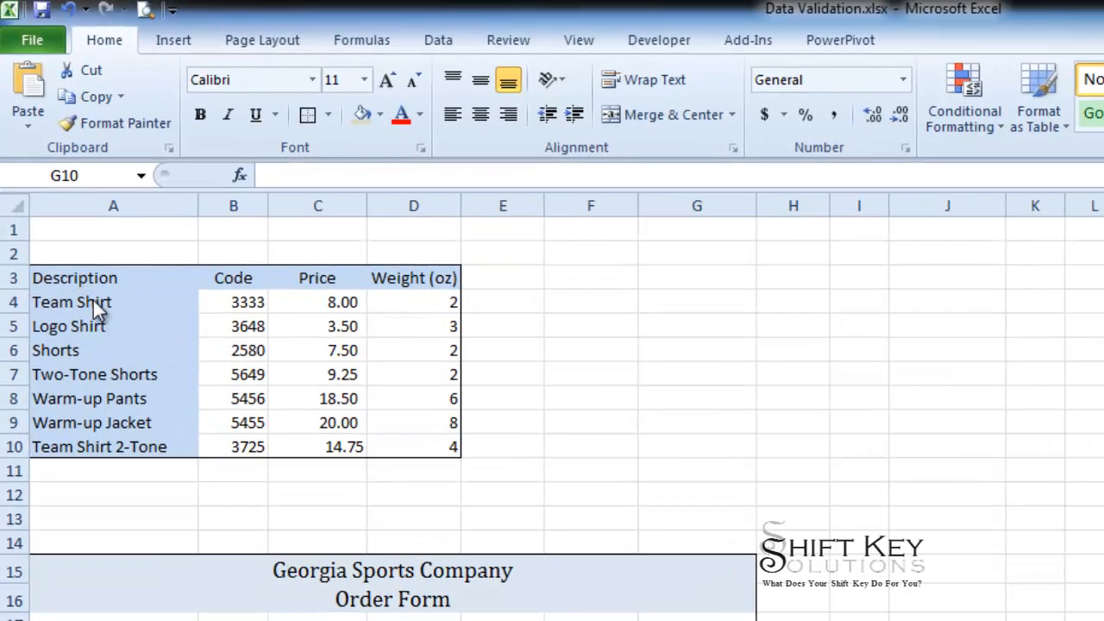
# - Review the catalog's Description entries and the Description named range
pyautogui.click(697, 446)
pyautogui.write('Description')
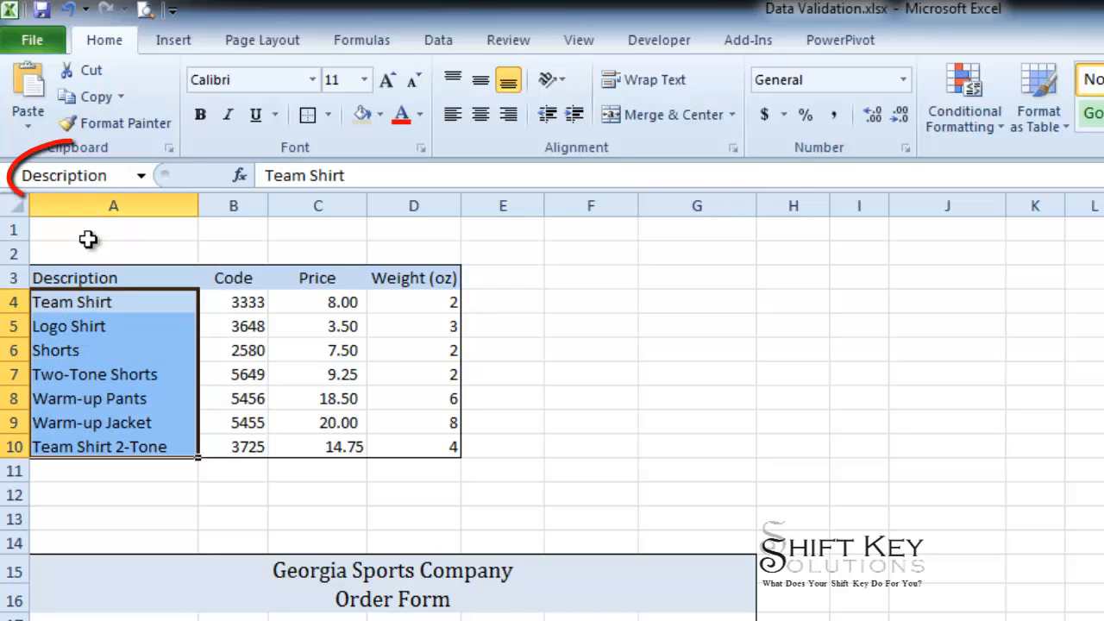
pyautogui.click(66, 176)
pyautogui.write('A4')
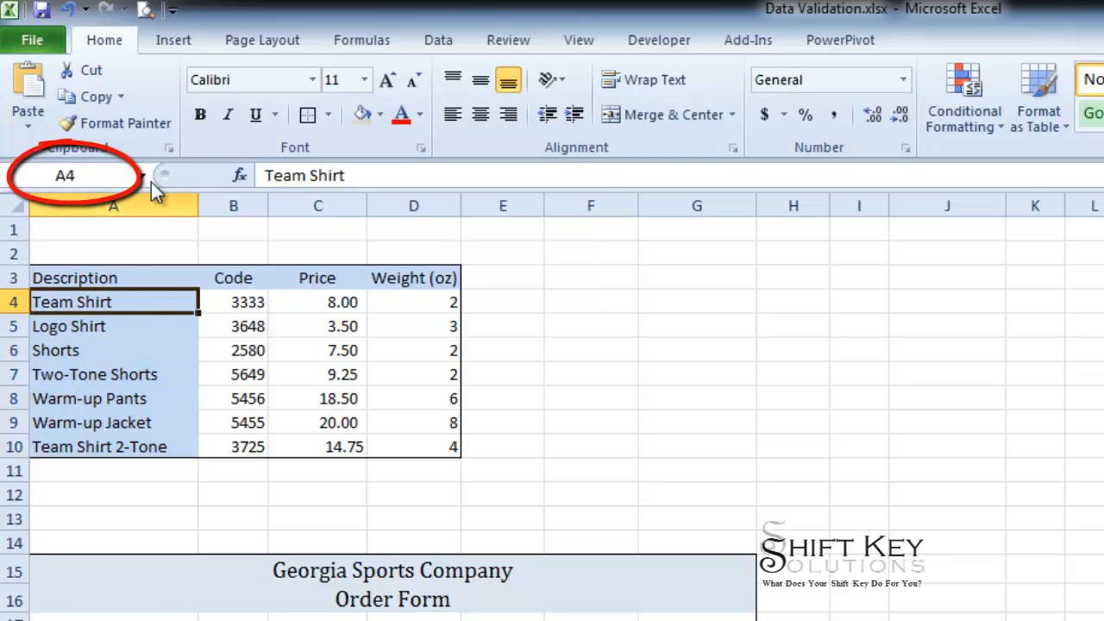
pyautogui.click(141, 176)
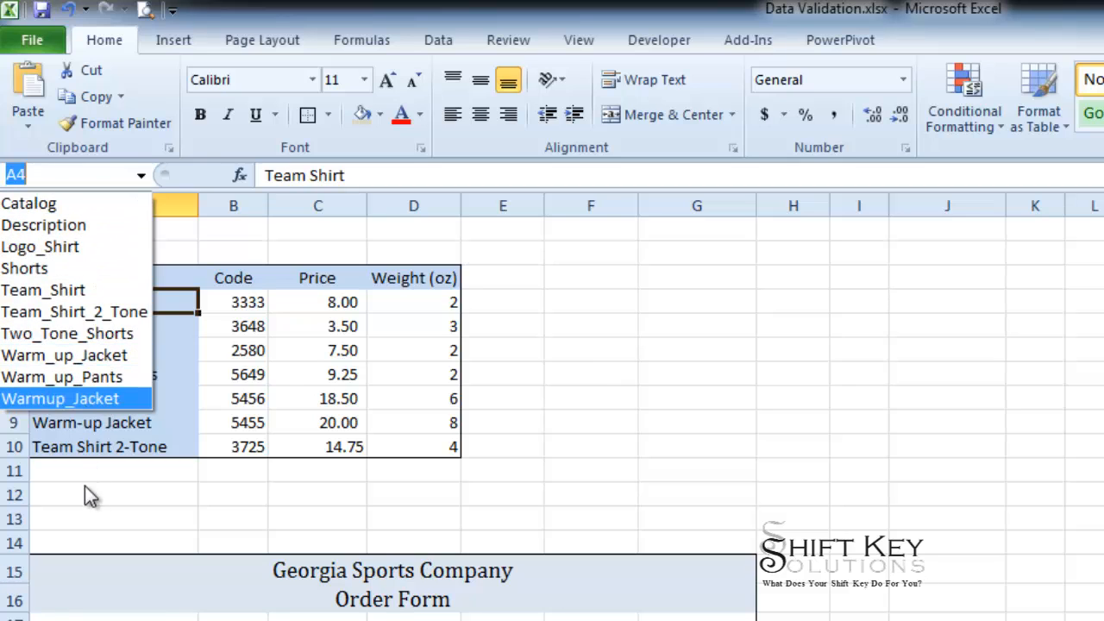
pyautogui.click(60, 399)
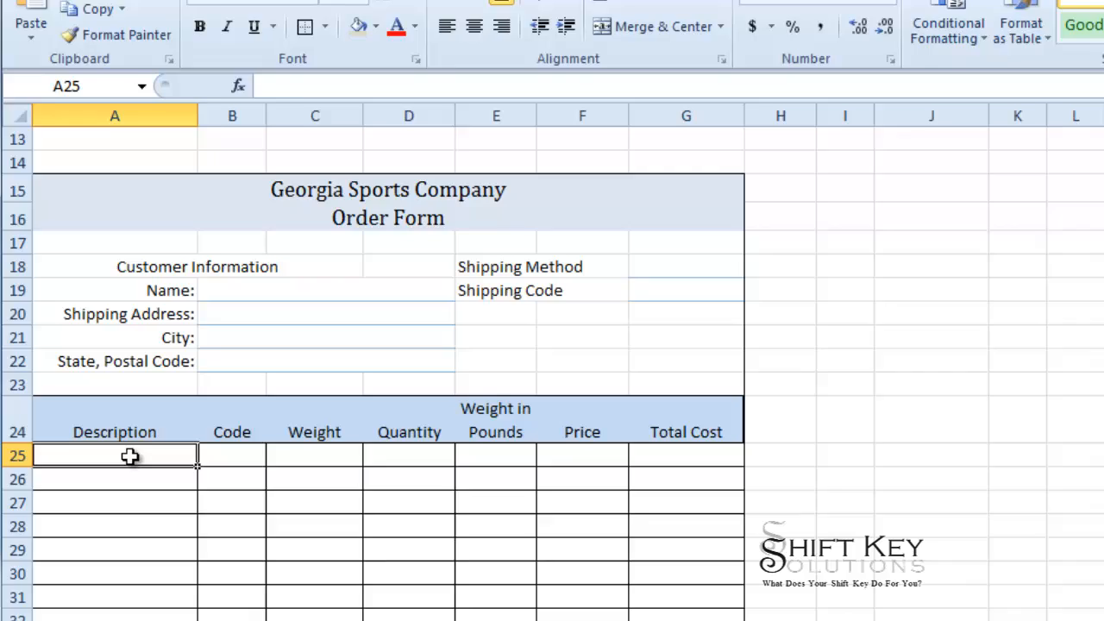
# - Select the order form's Description cells A25 through A39
pyautogui.moveTo(114, 456); pyautogui.dragTo(114, 613)
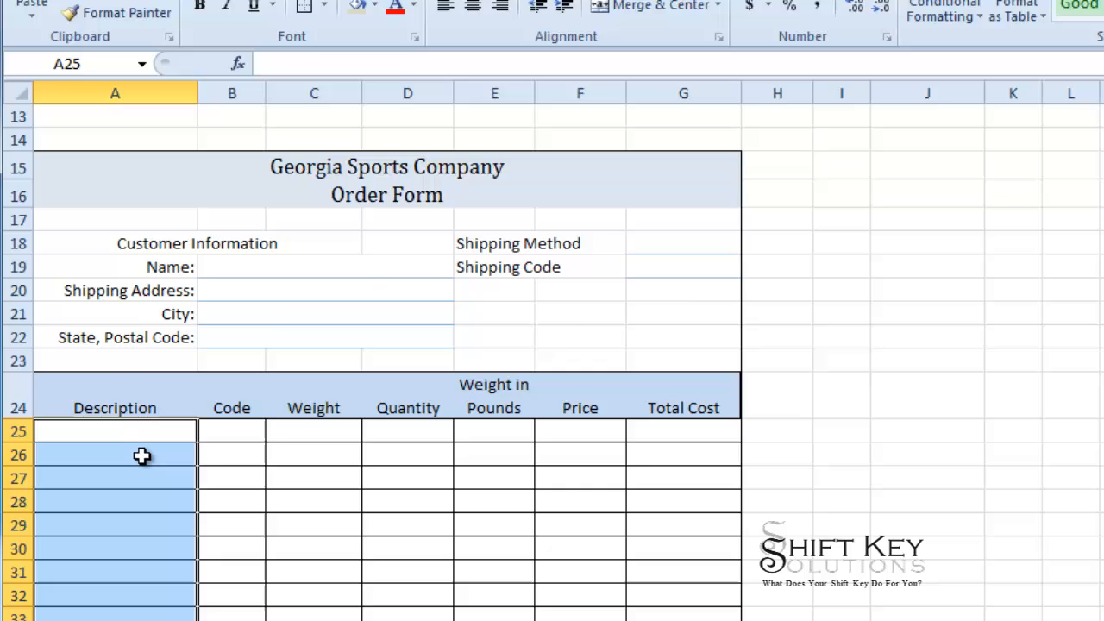
pyautogui.scroll(3)
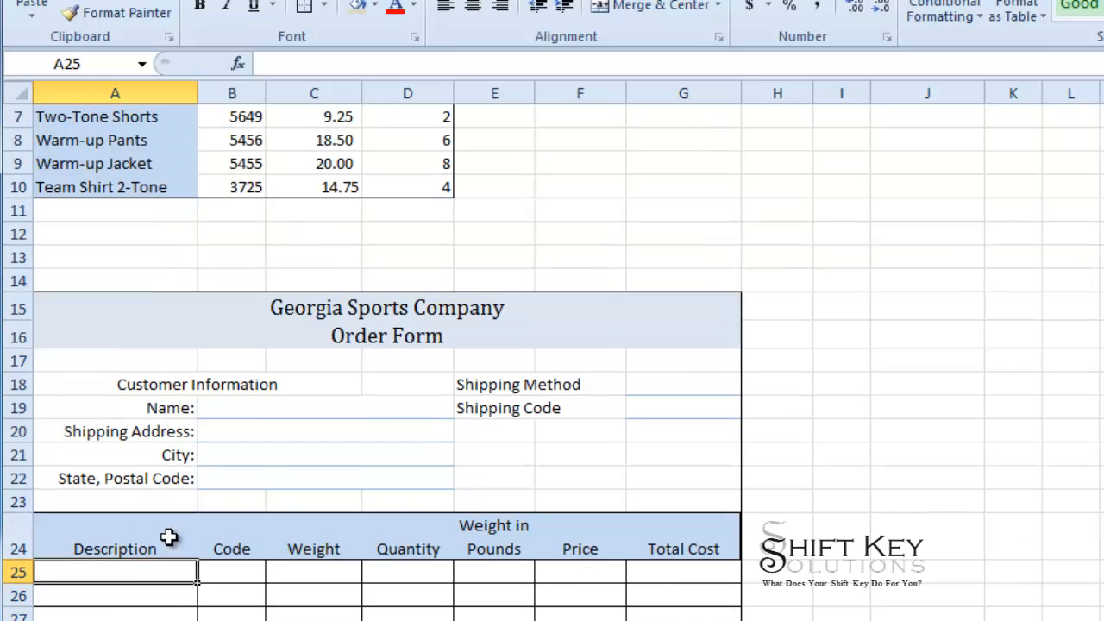
pyautogui.scroll(3)
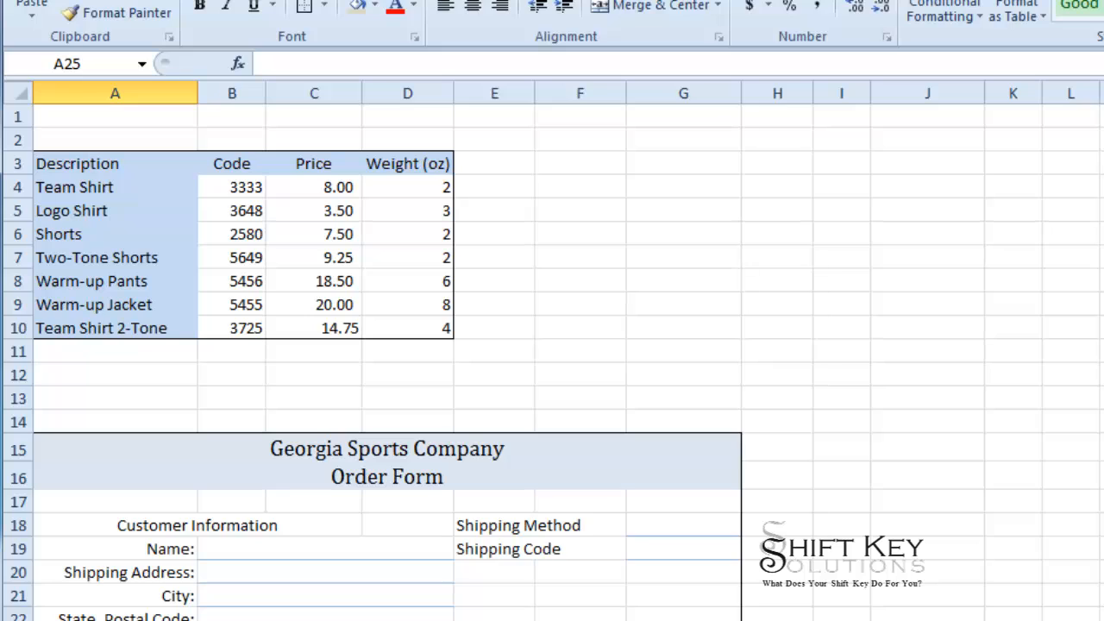
pyautogui.moveTo(366, 481)
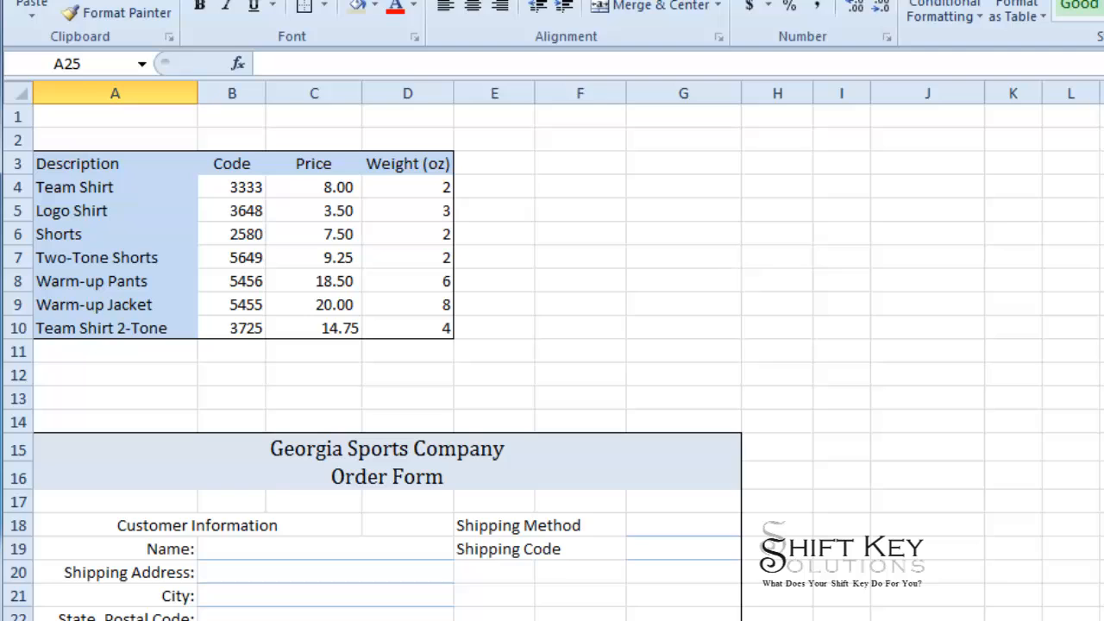
pyautogui.scroll(-3)
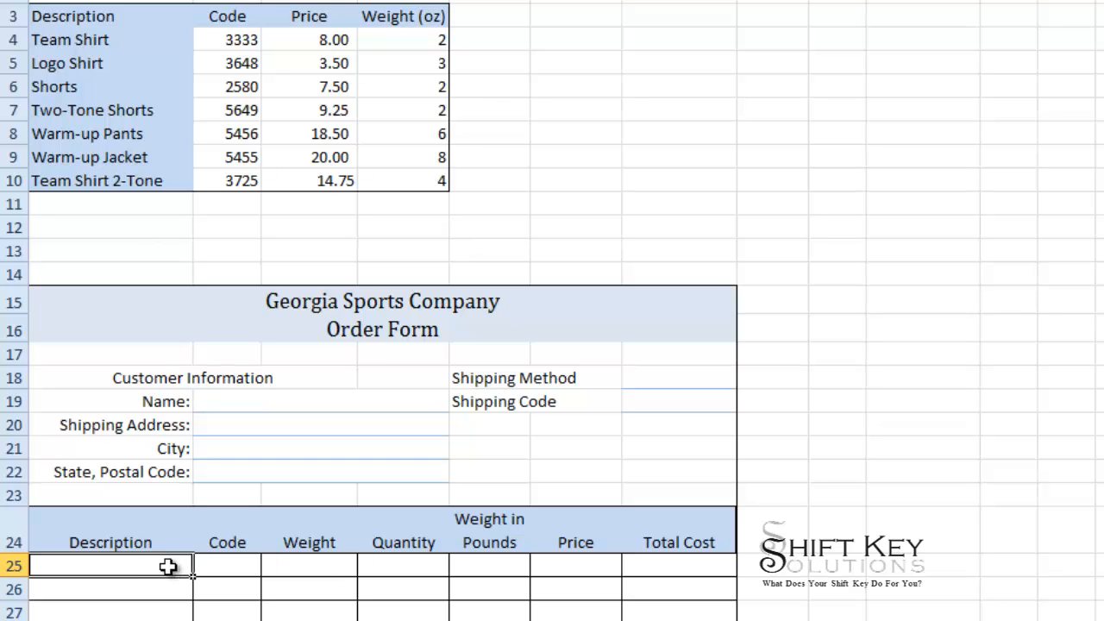
pyautogui.scroll(-3)
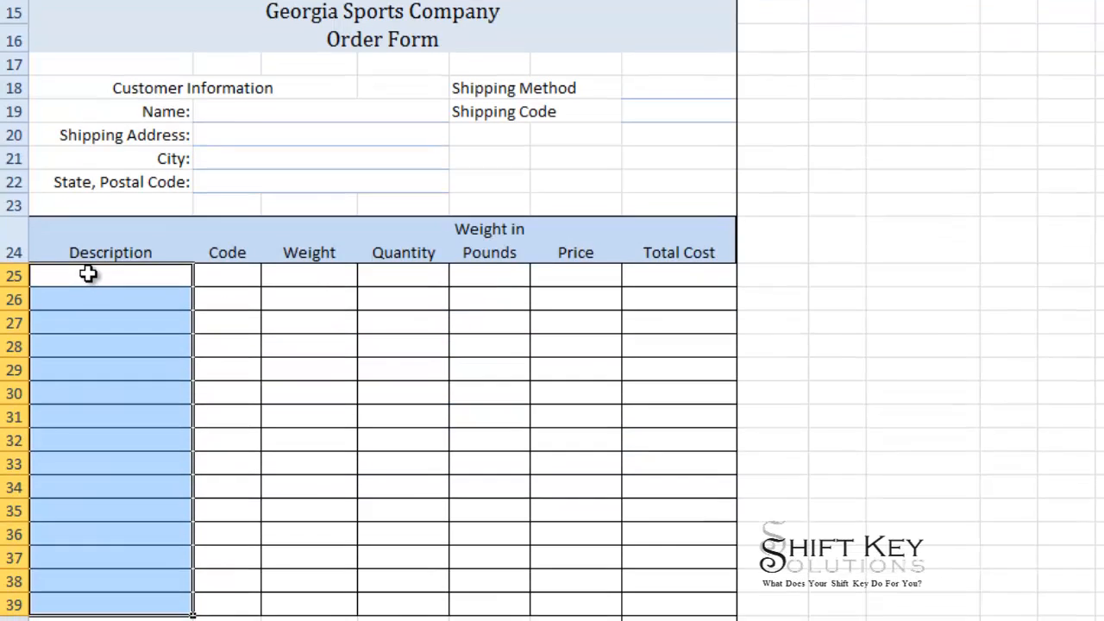
pyautogui.scroll(-3)
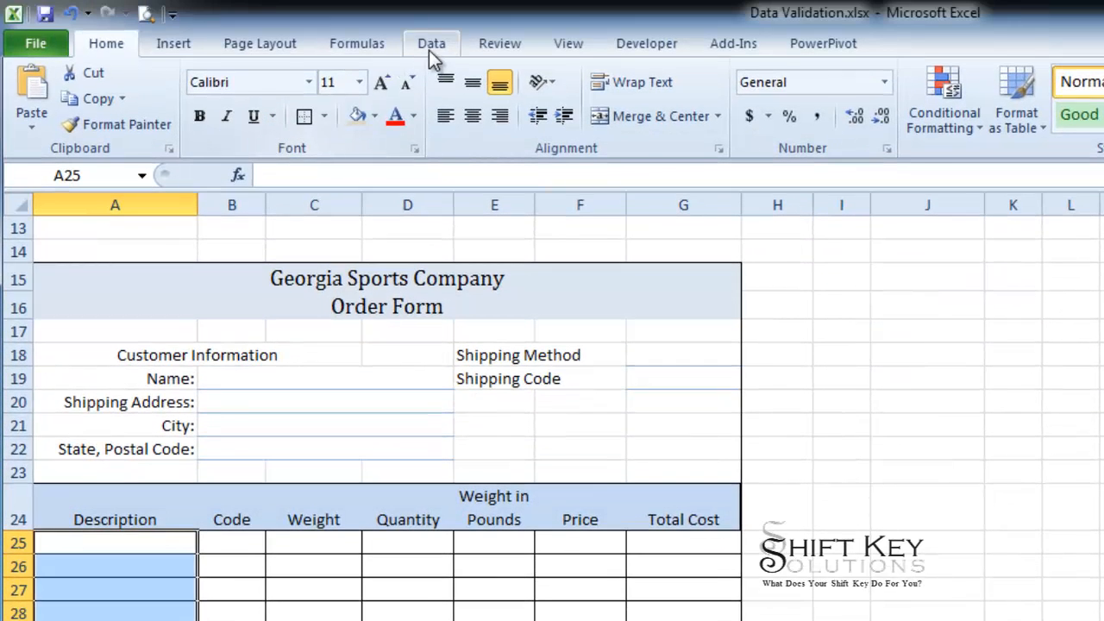
# - Bring up Data Validation for the selected Description cells
pyautogui.click(431, 43)
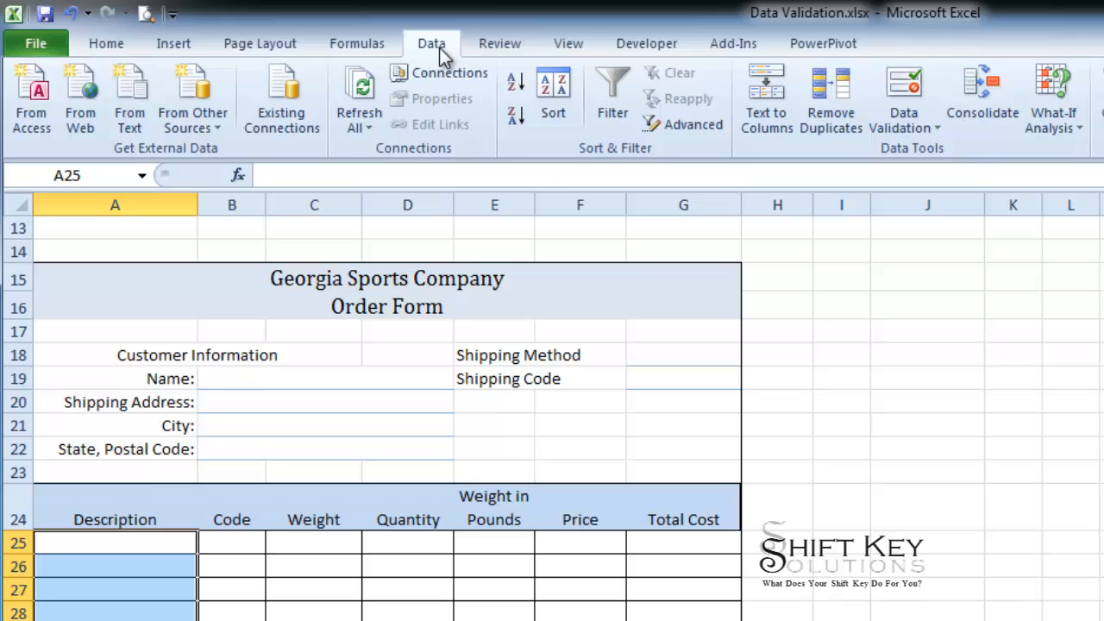
pyautogui.moveTo(900, 164)
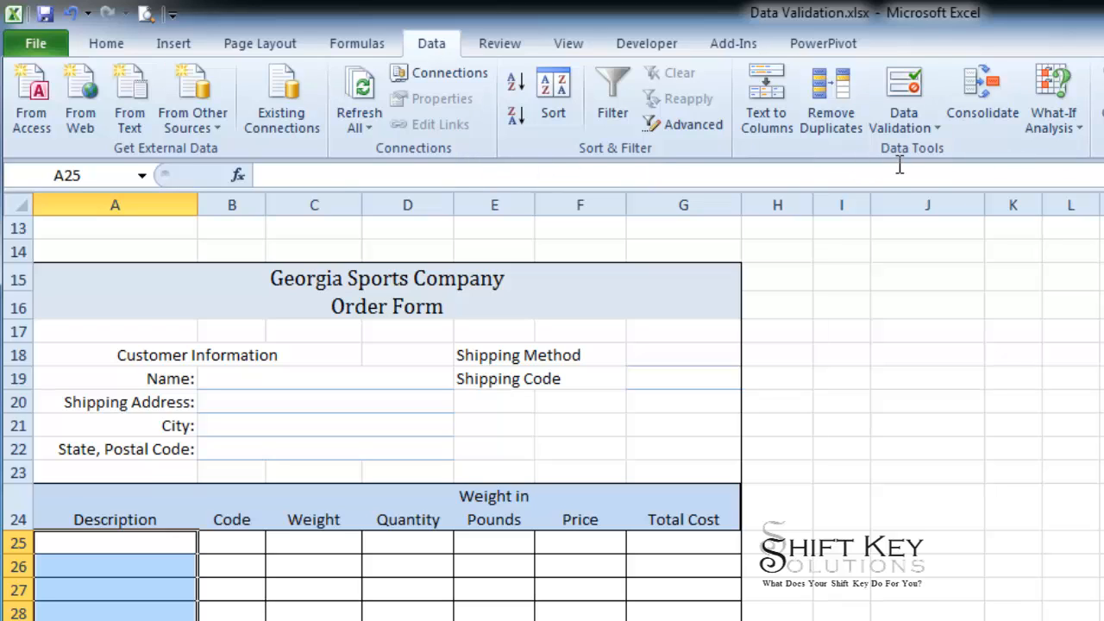
pyautogui.moveTo(904, 94)
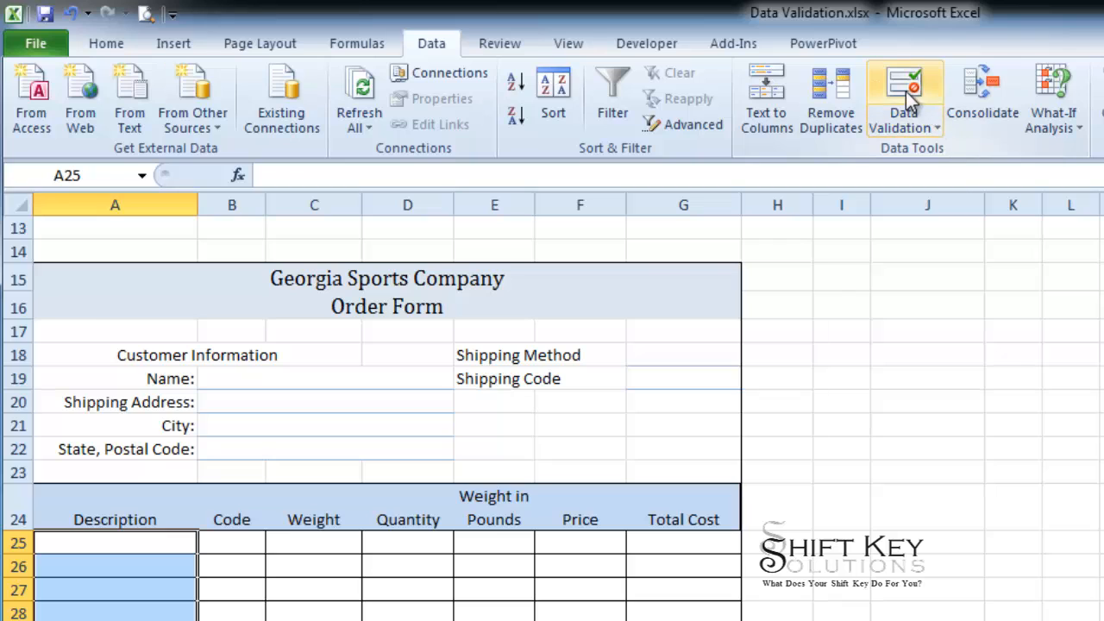
pyautogui.click(904, 95)
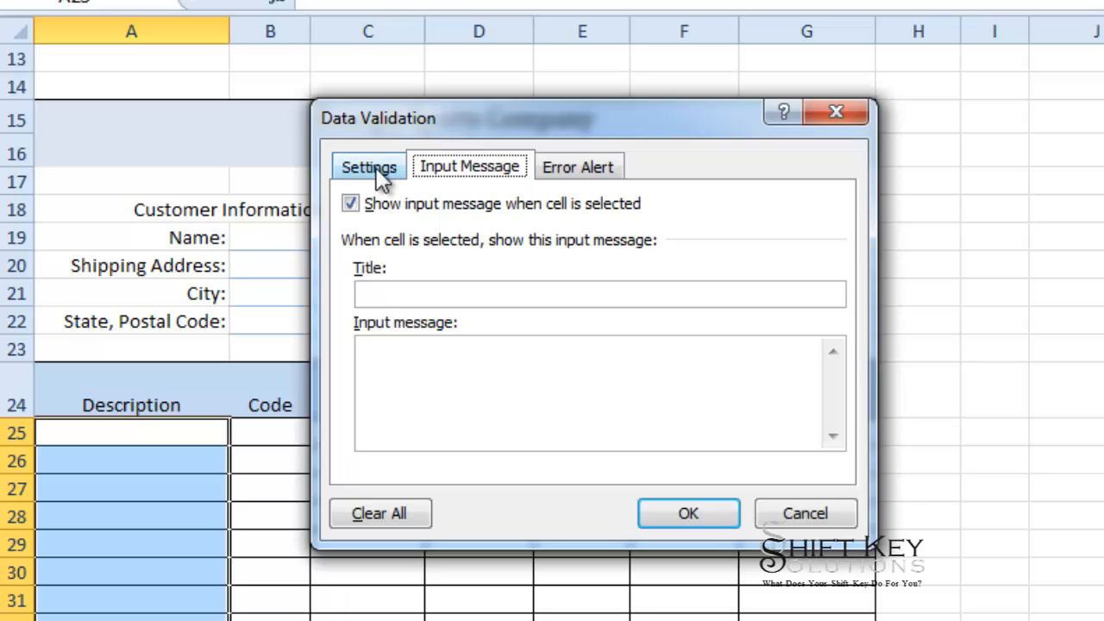
# - Allow only List entries with Source =Description for the selected cells
pyautogui.click(370, 166)
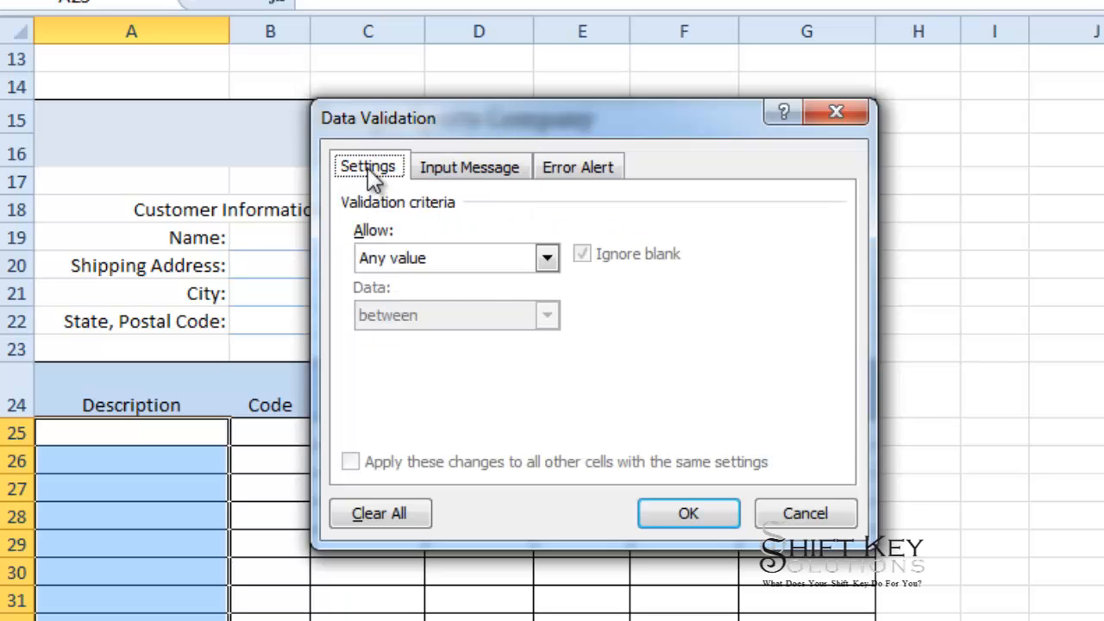
pyautogui.moveTo(548, 259)
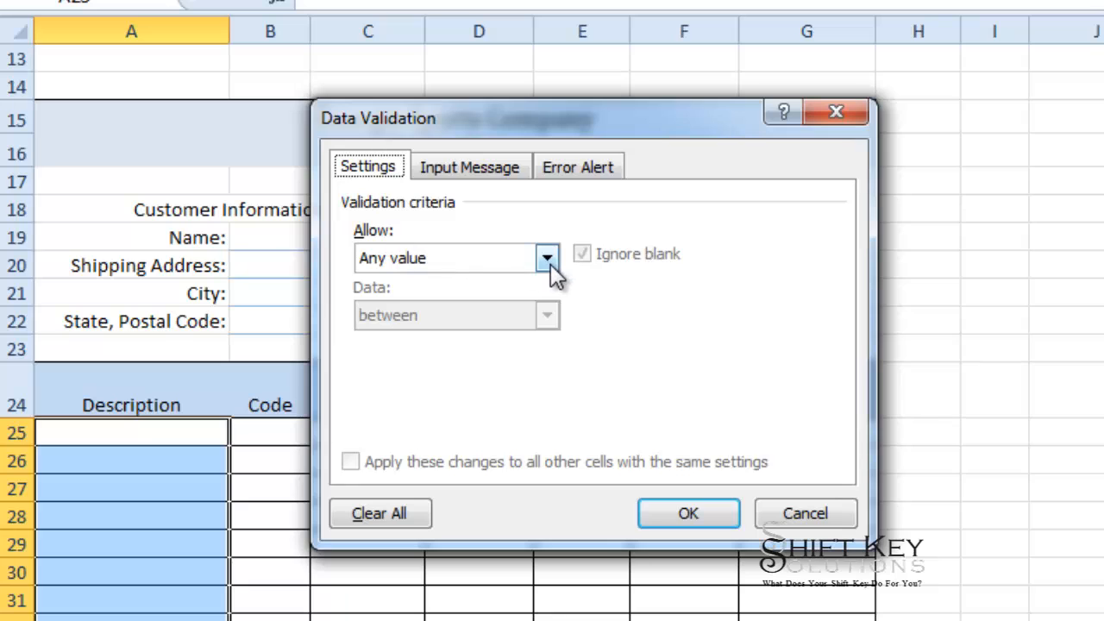
pyautogui.click(547, 259)
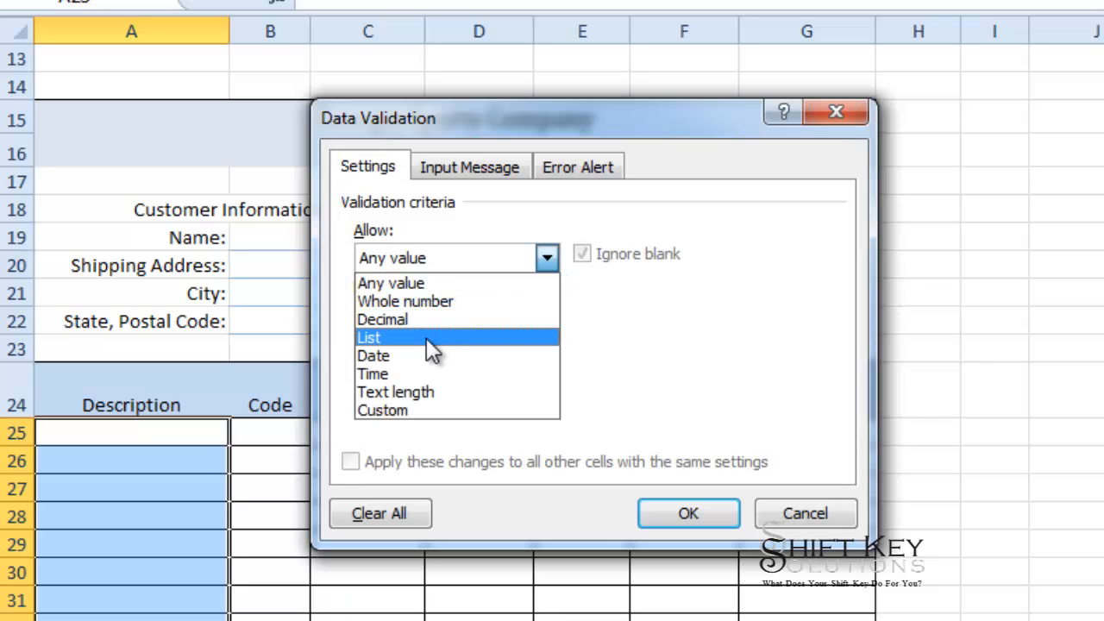
pyautogui.click(369, 337)
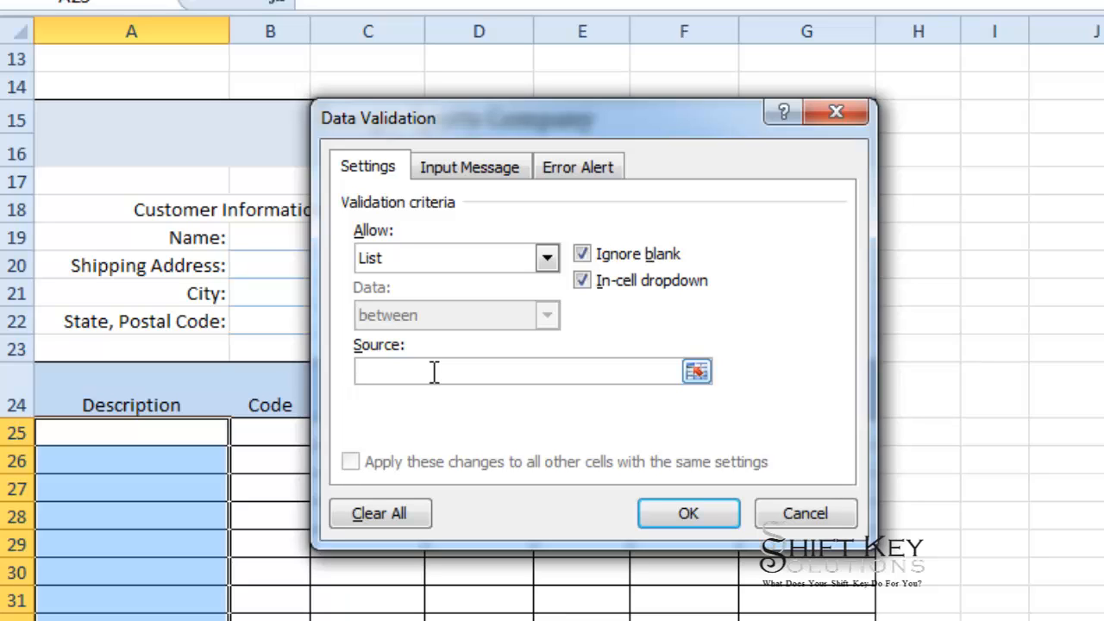
pyautogui.write('=')
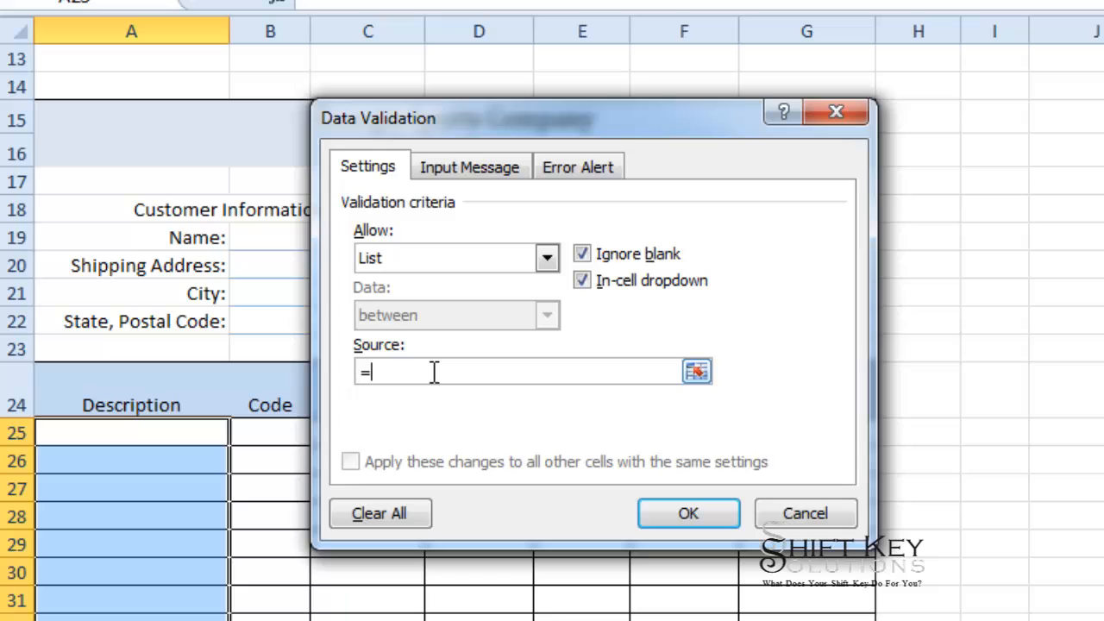
pyautogui.write('Description')
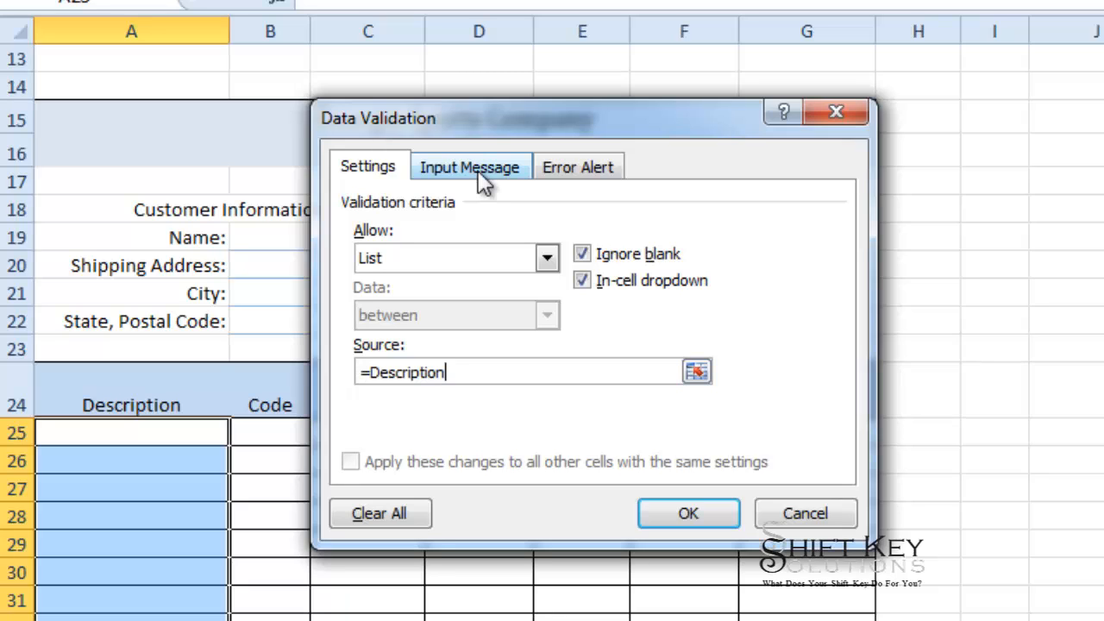
pyautogui.click(470, 165)
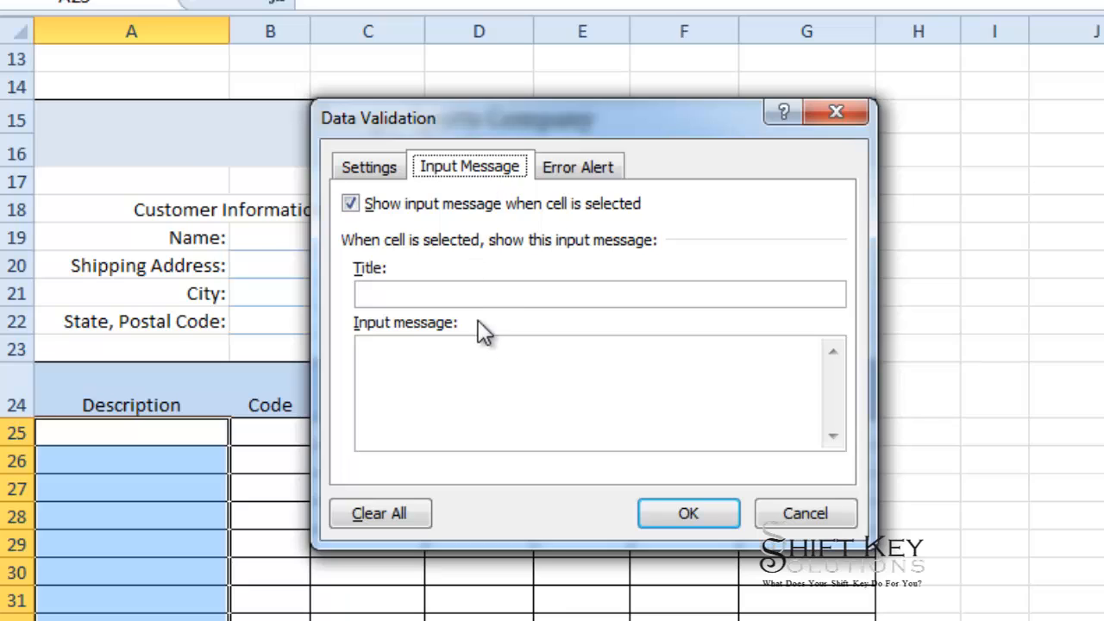
# - Enter input message title 'Available Items' and message 'Select from the list of items shown.'
pyautogui.click(597, 293)
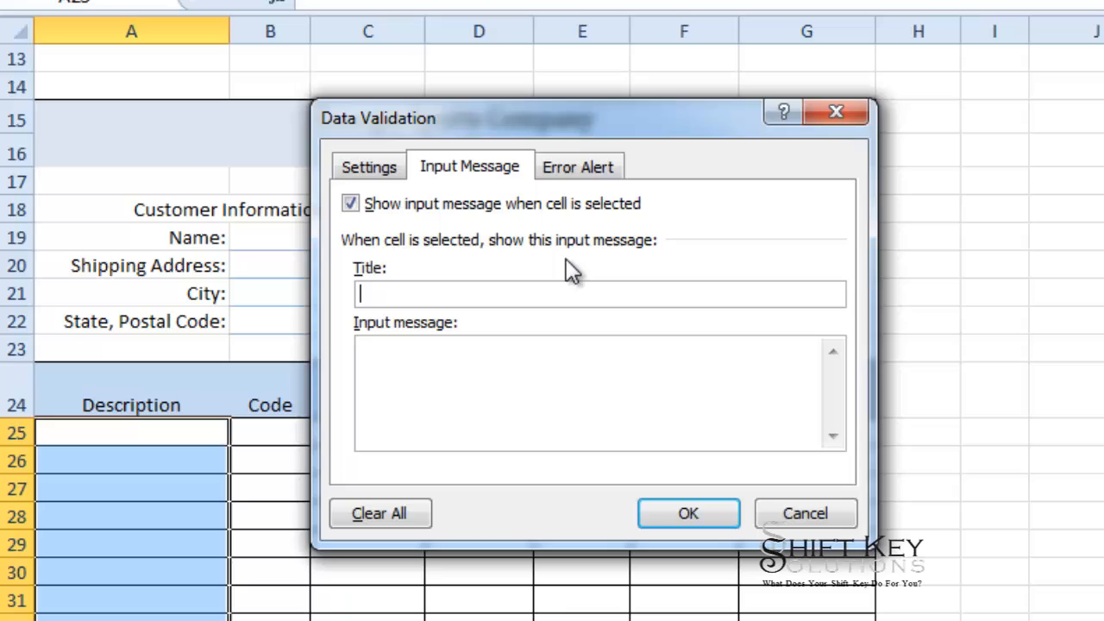
pyautogui.write('Av')
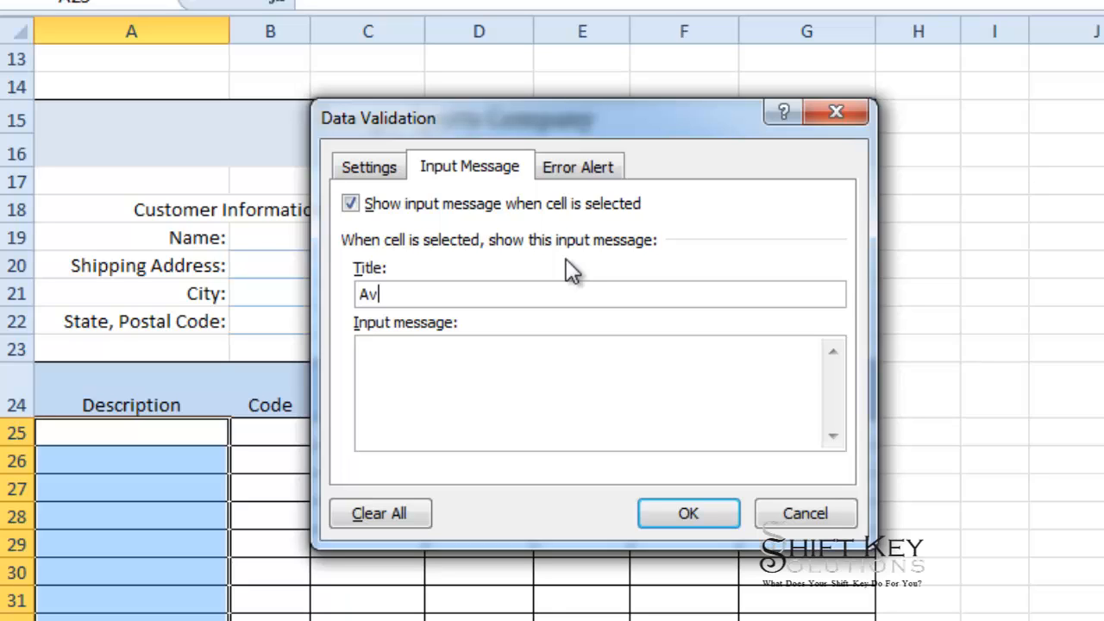
pyautogui.write('ailable Items')
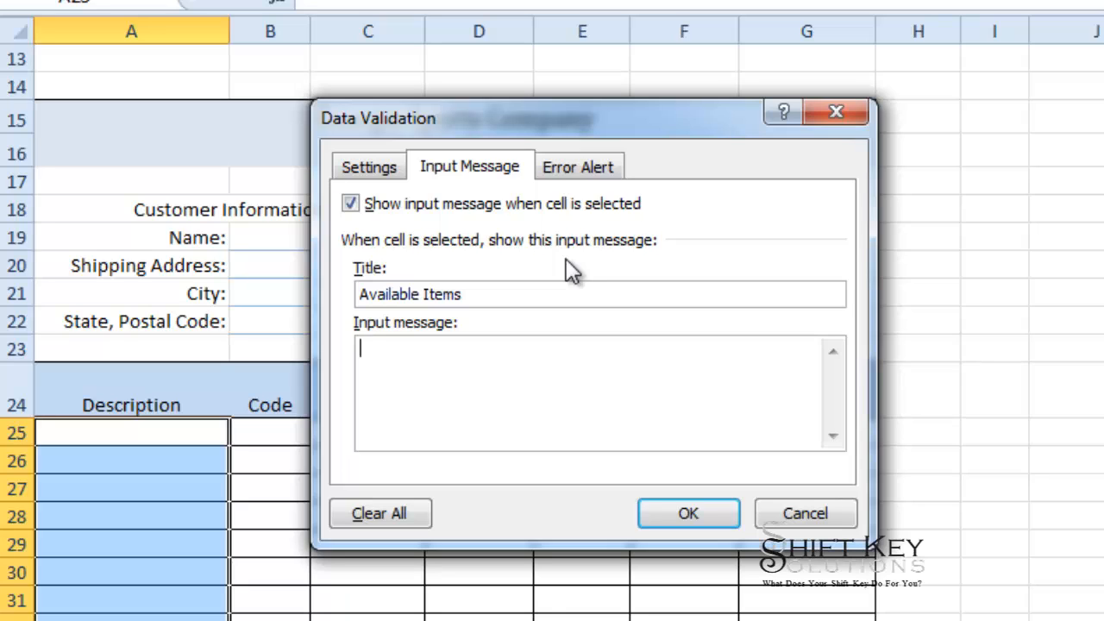
pyautogui.write('Se')
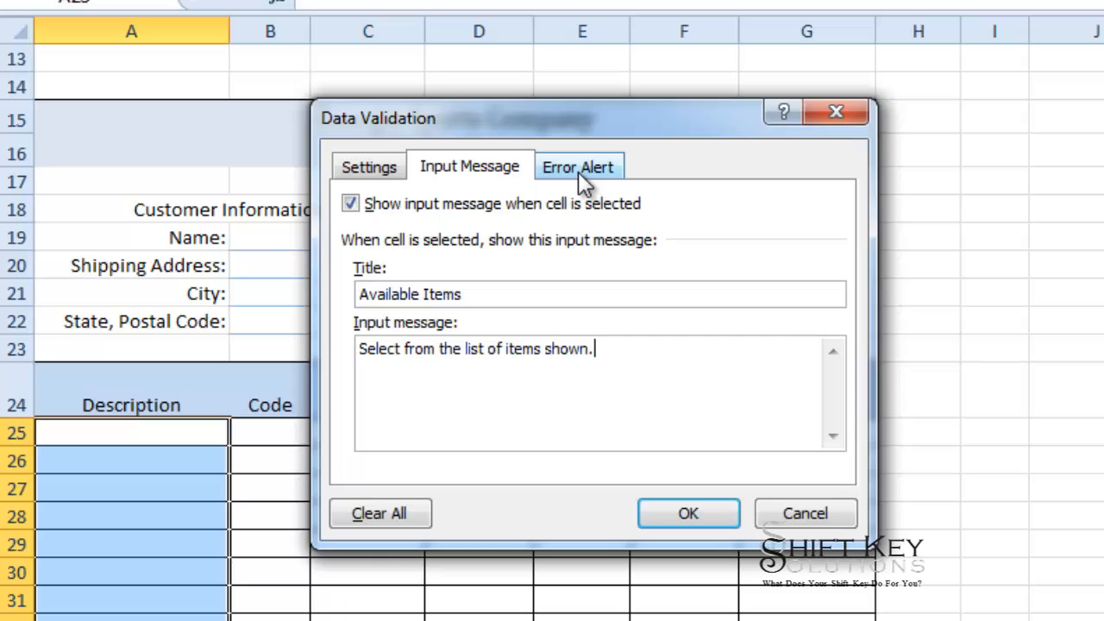
pyautogui.click(578, 166)
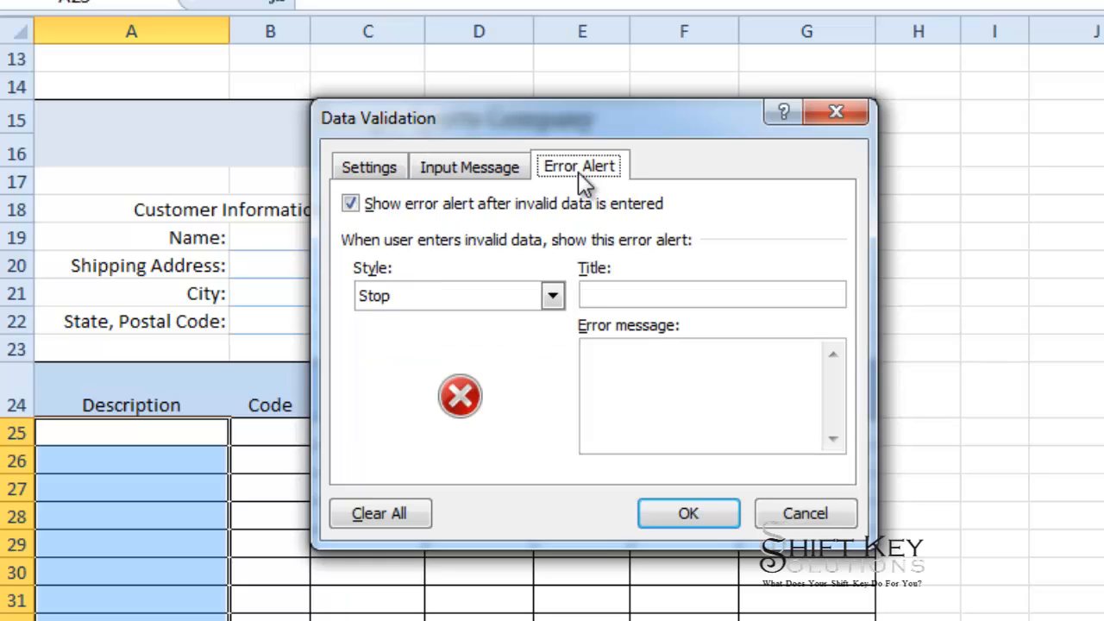
pyautogui.moveTo(516, 335)
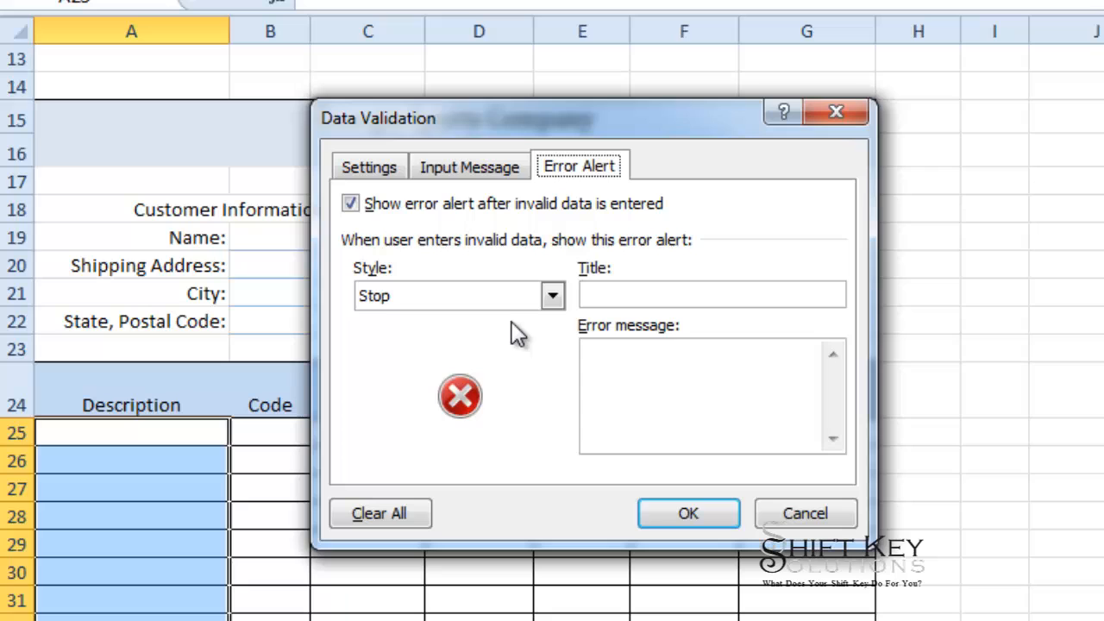
# - Preview the Warning alert style, then keep the Stop style
pyautogui.click(552, 295)
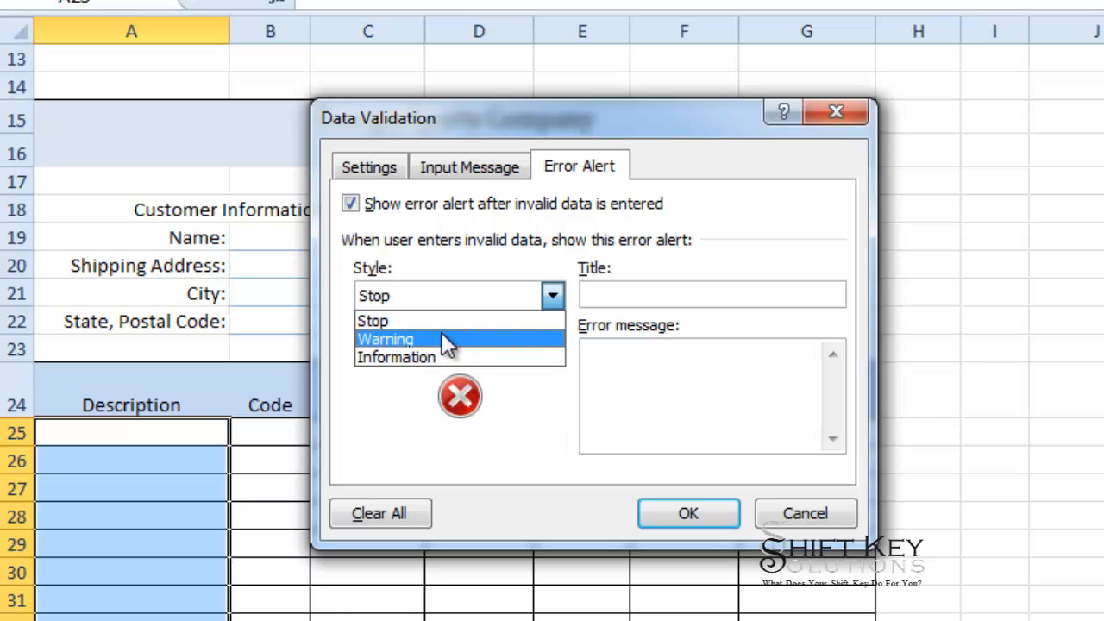
pyautogui.click(385, 338)
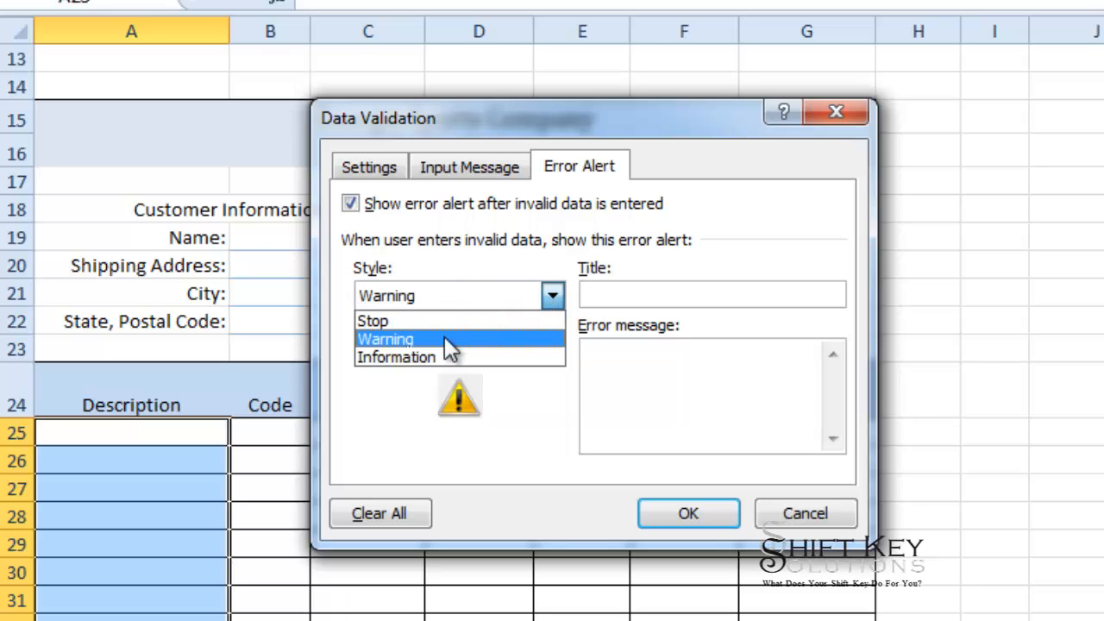
pyautogui.moveTo(414, 348)
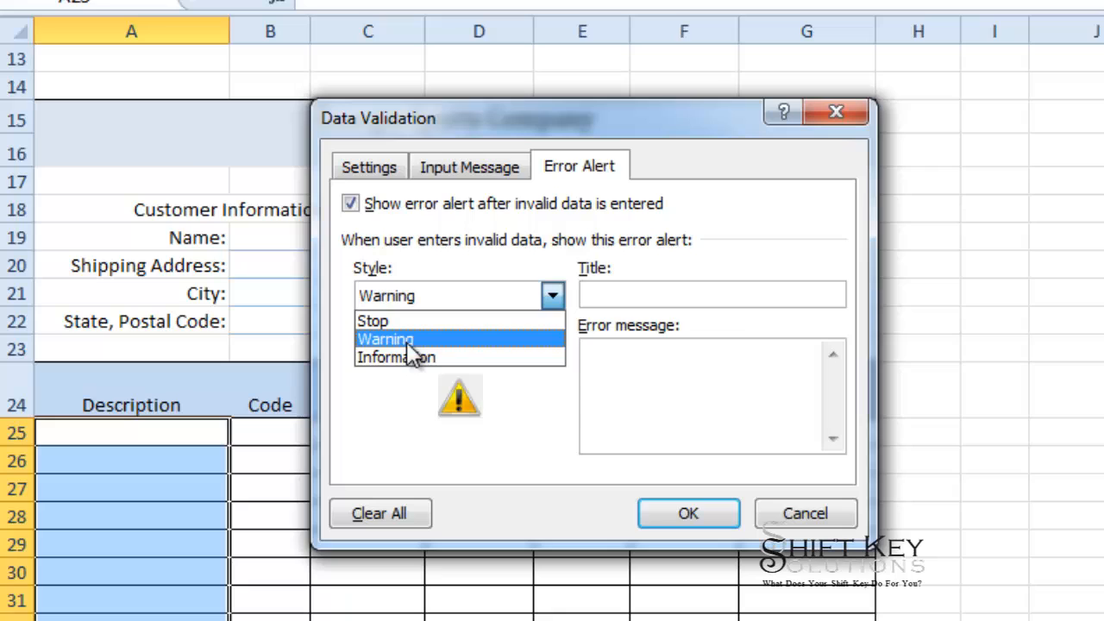
pyautogui.click(373, 319)
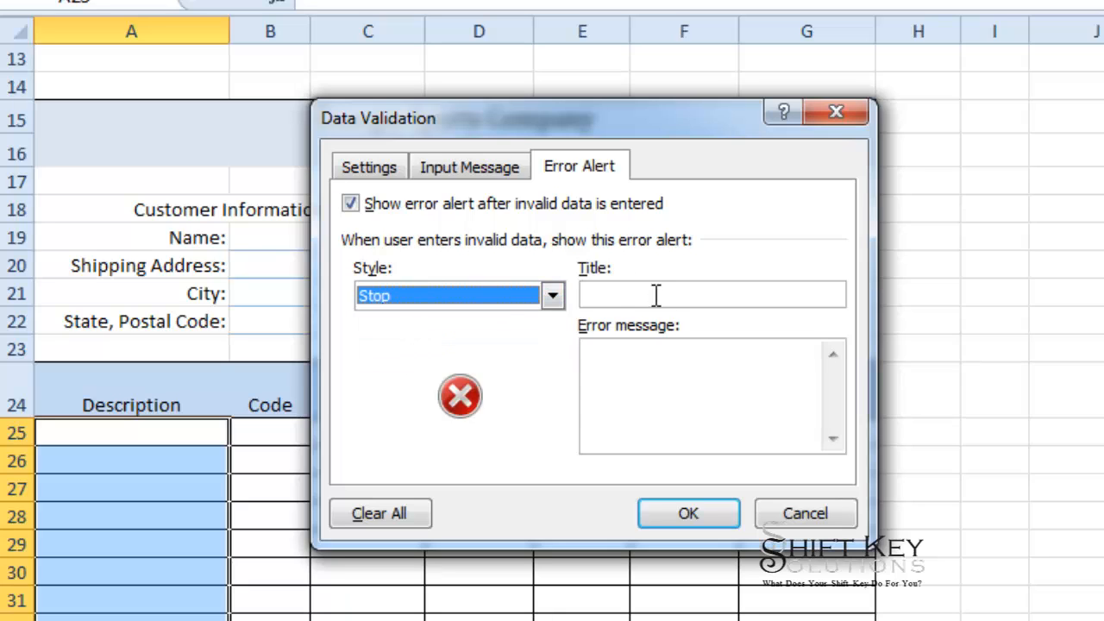
# - Enter alert title 'Invalid Entry' and message 'You must select from the list of items shown.'
pyautogui.click(711, 293)
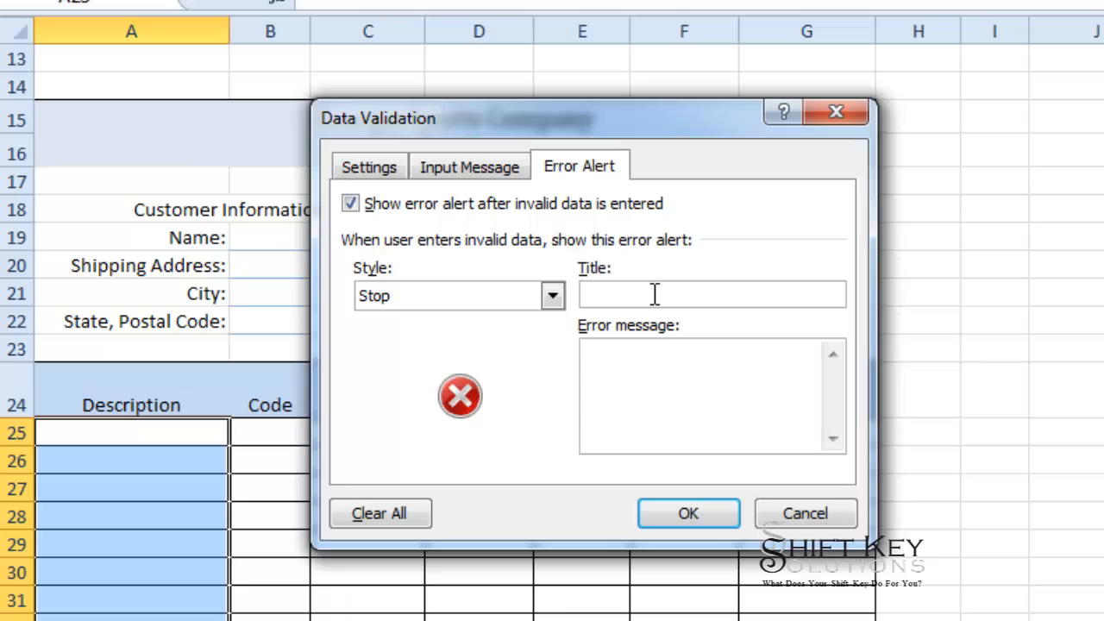
pyautogui.write('Invalid Entry')
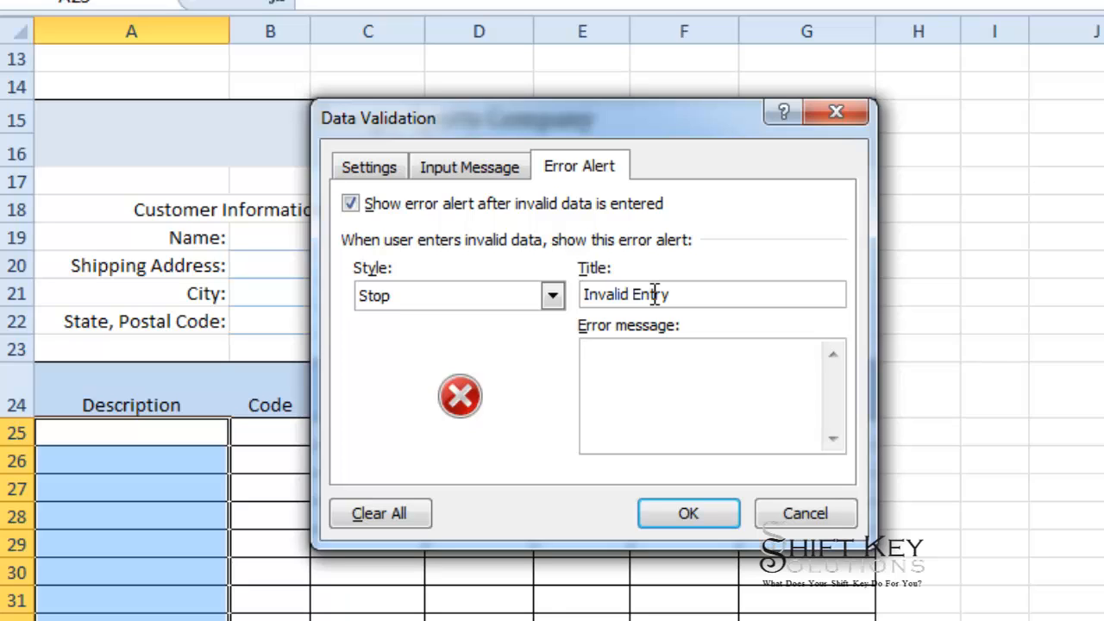
pyautogui.write('Y')
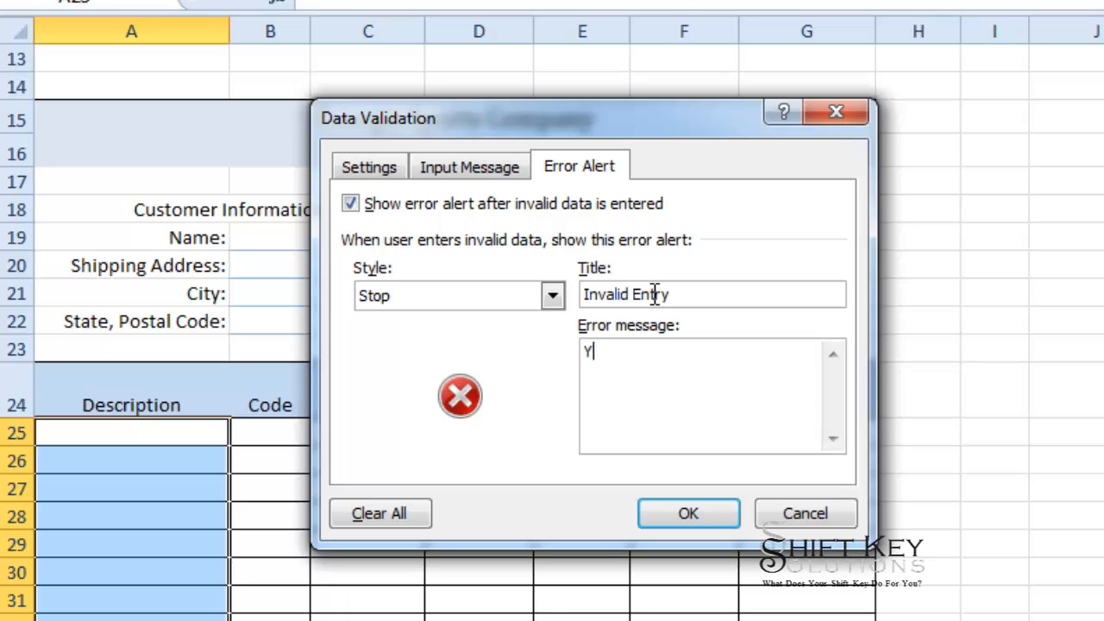
pyautogui.write('ou must select from the list of items shown.')
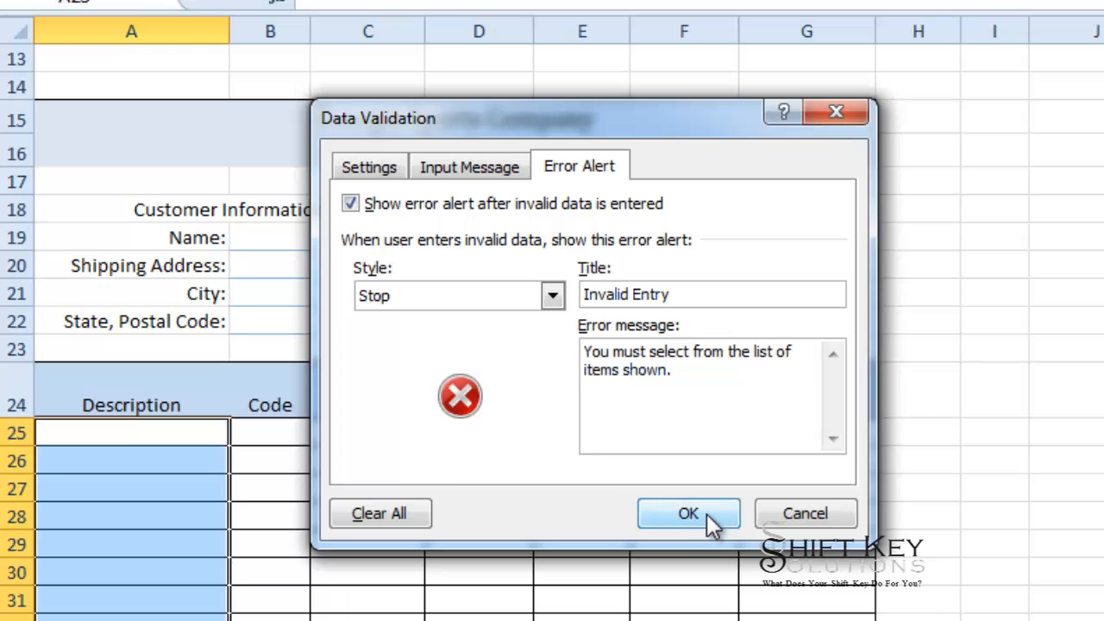
# - Apply the validation and check Description cells show the dropdown and Available Items tip
pyautogui.click(686, 514)
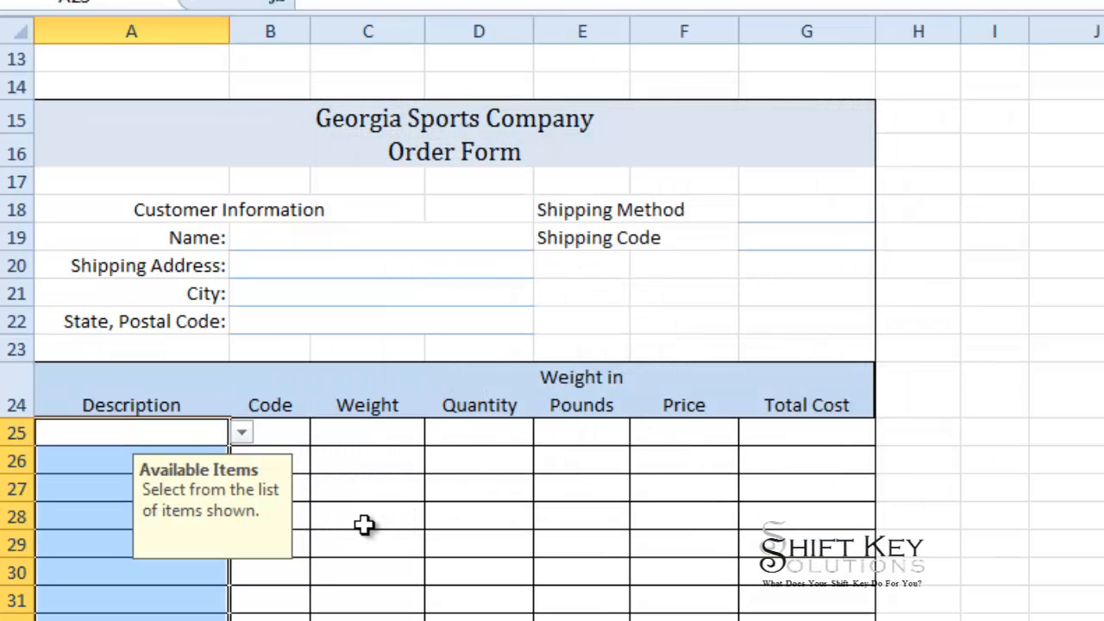
pyautogui.scroll(-3)
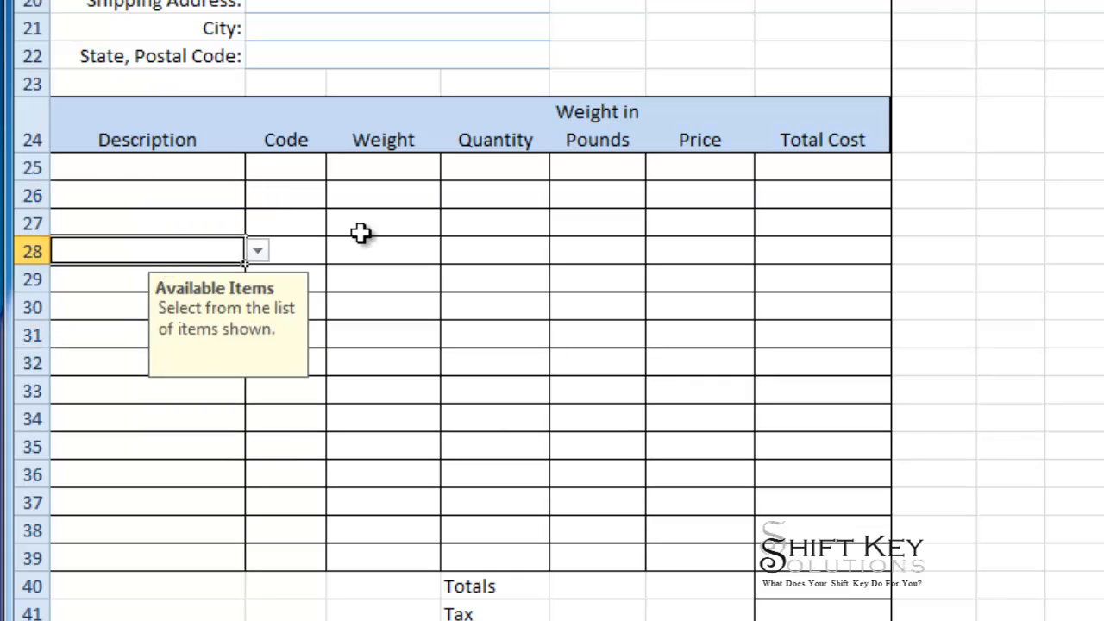
pyautogui.click(383, 252)
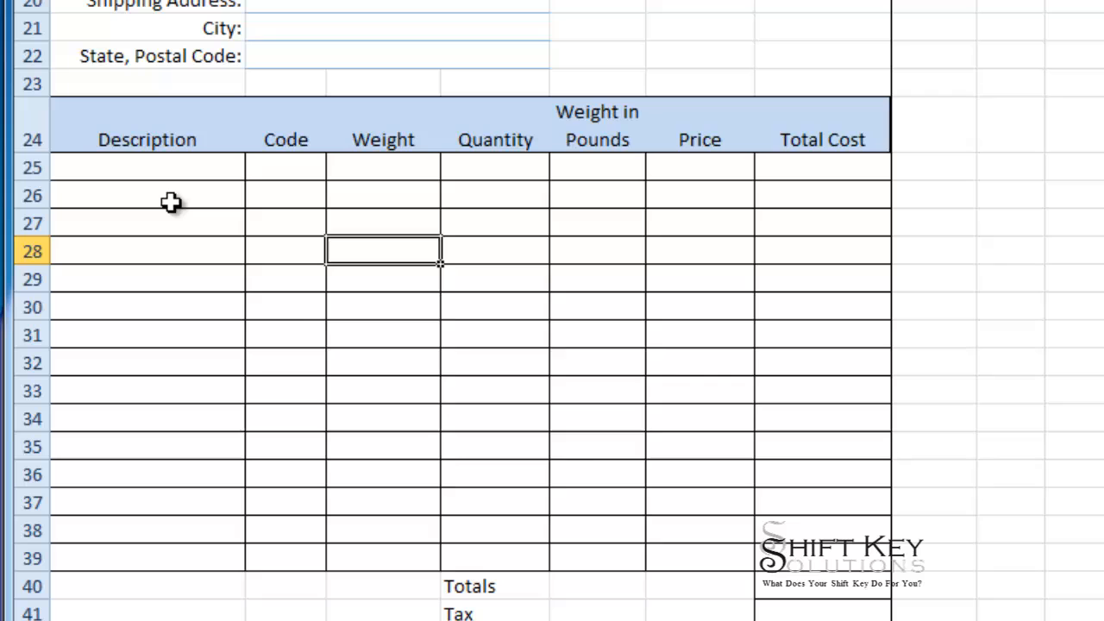
pyautogui.click(147, 195)
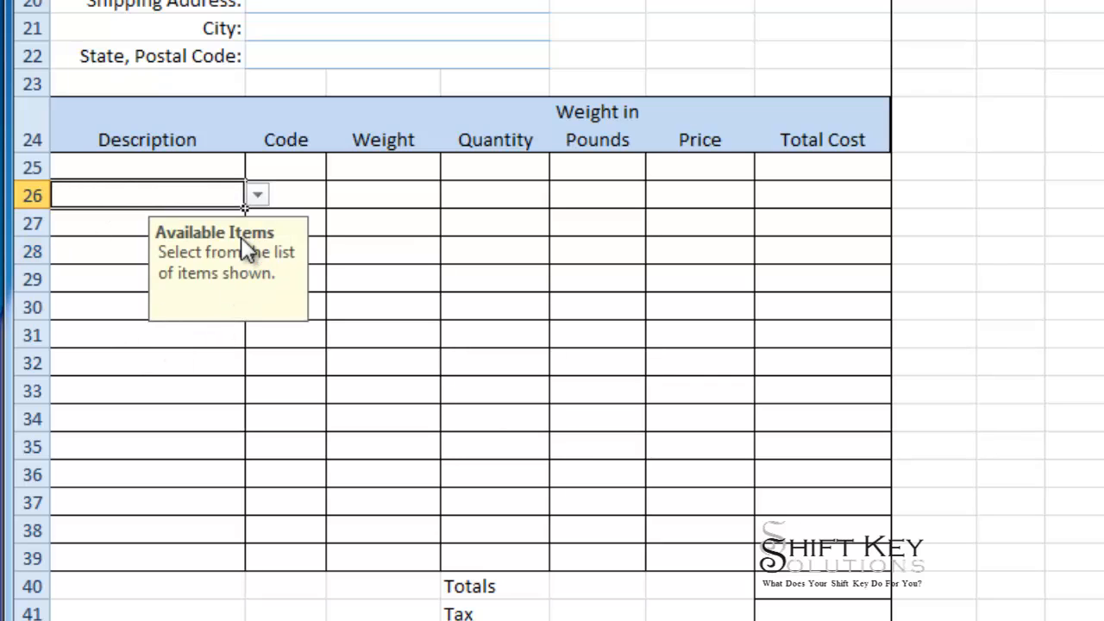
pyautogui.moveTo(231, 276)
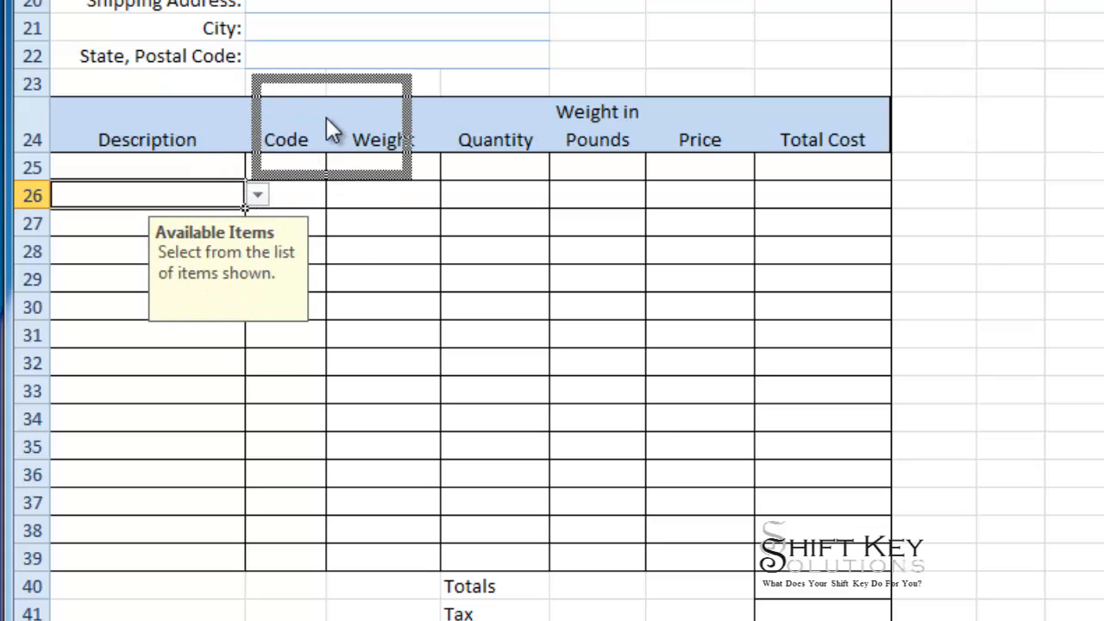
pyautogui.moveTo(362, 138)
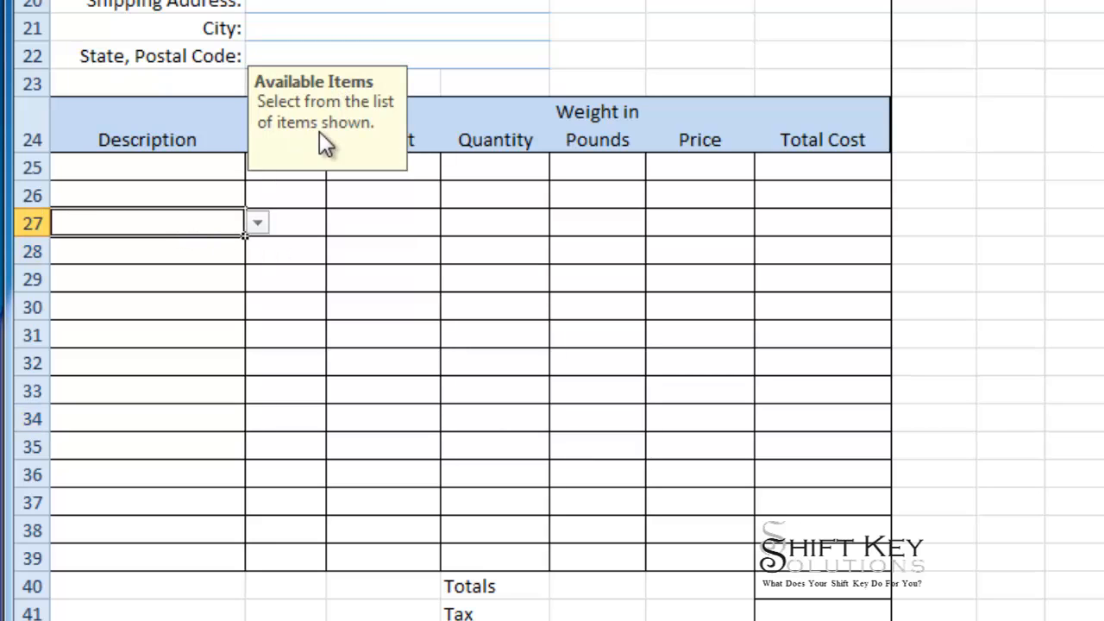
pyautogui.click(383, 308)
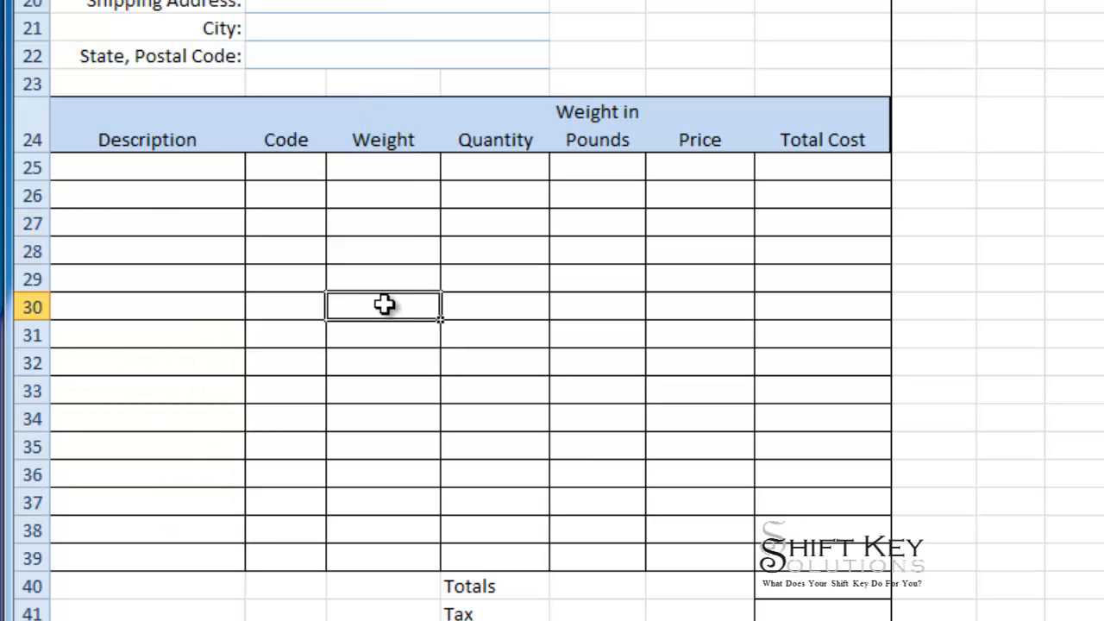
pyautogui.click(147, 167)
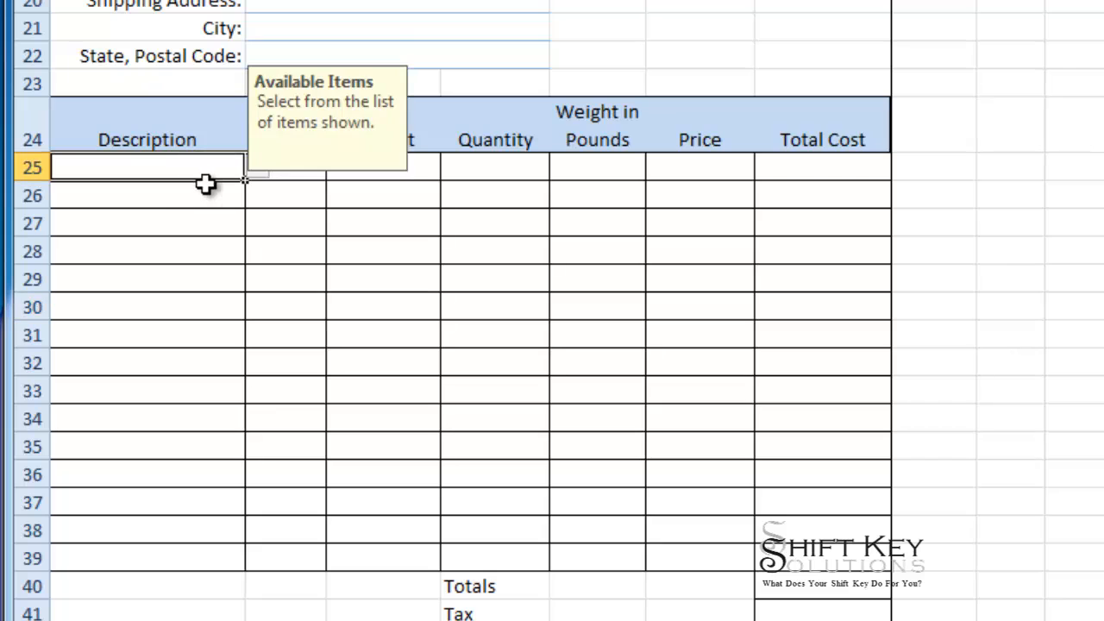
pyautogui.moveTo(176, 173)
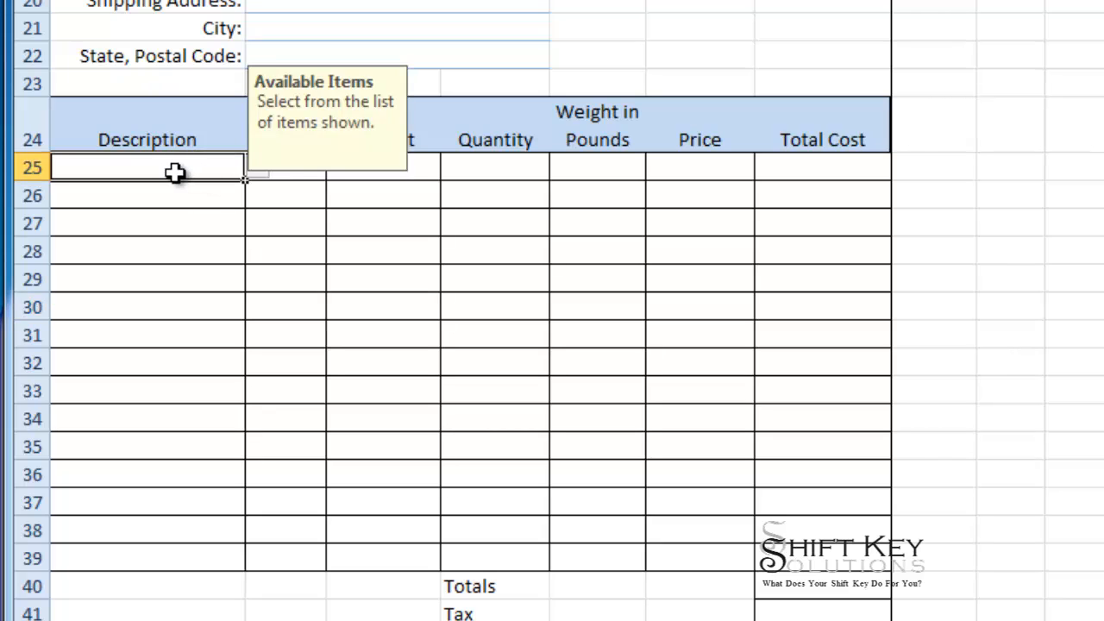
# - Enter pants in A25 to trigger the stop alert, then choose Team Shirt instead
pyautogui.write('pants')
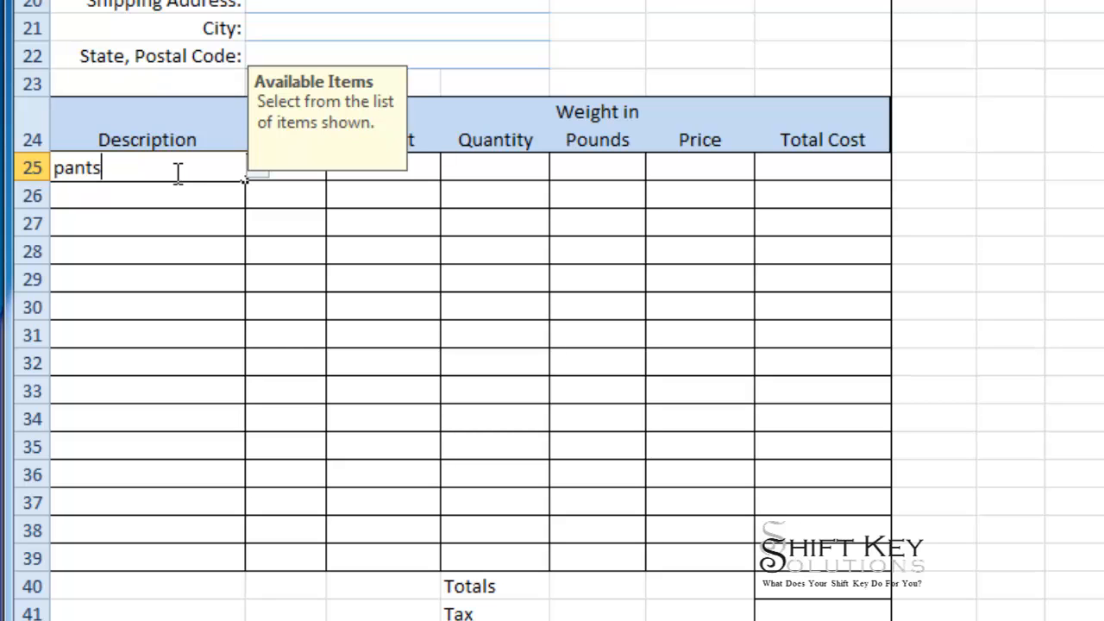
pyautogui.press('Return')
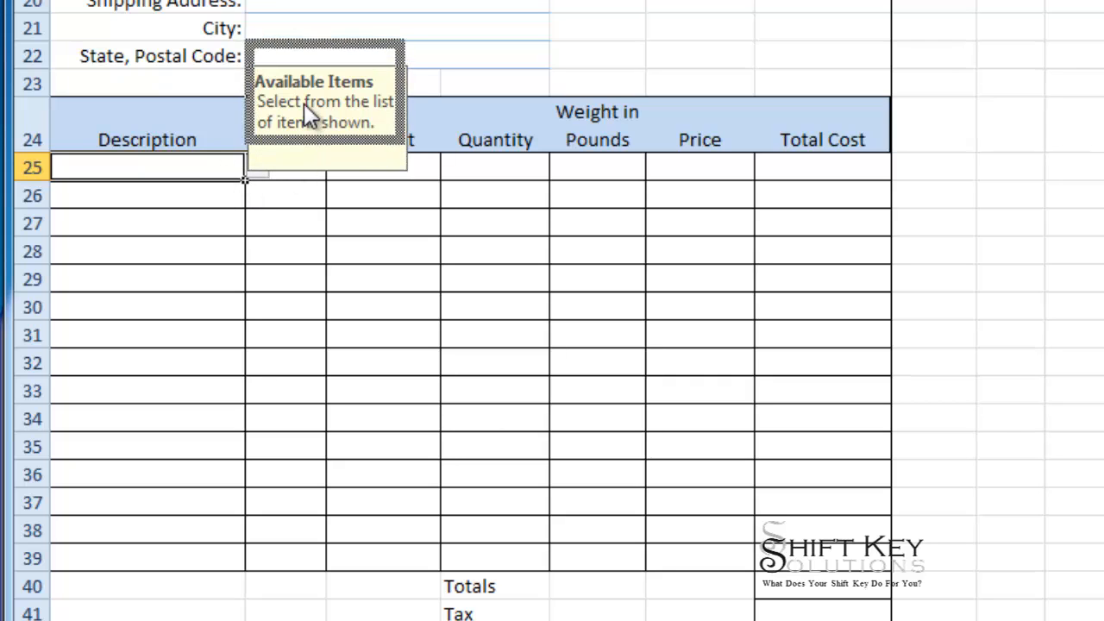
pyautogui.click(259, 167)
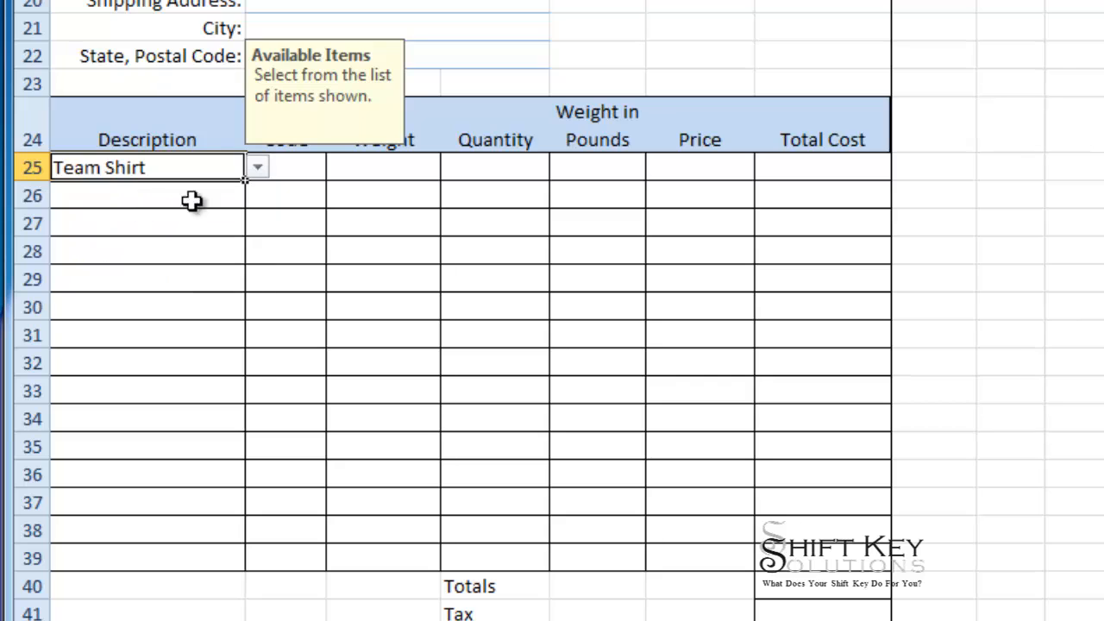
pyautogui.moveTo(307, 169)
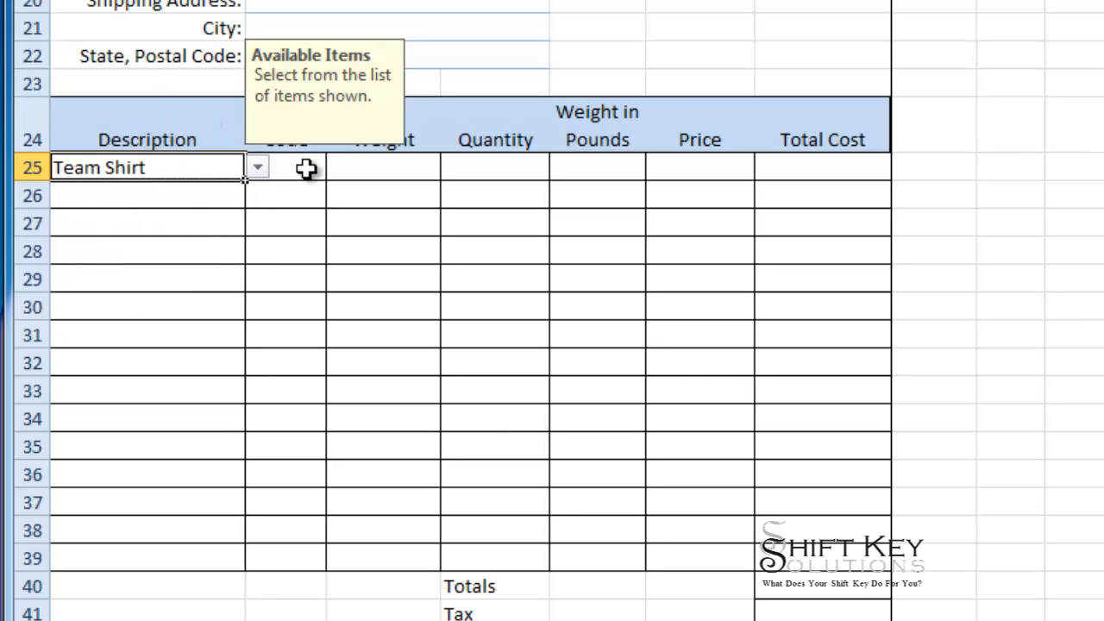
pyautogui.moveTo(283, 173)
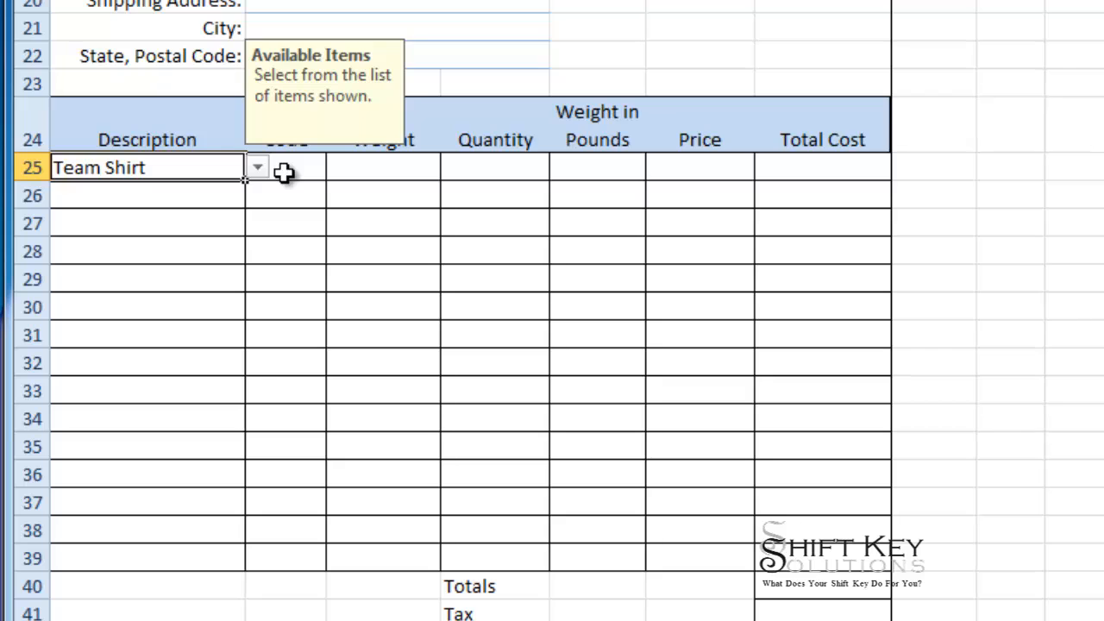
pyautogui.moveTo(490, 170)
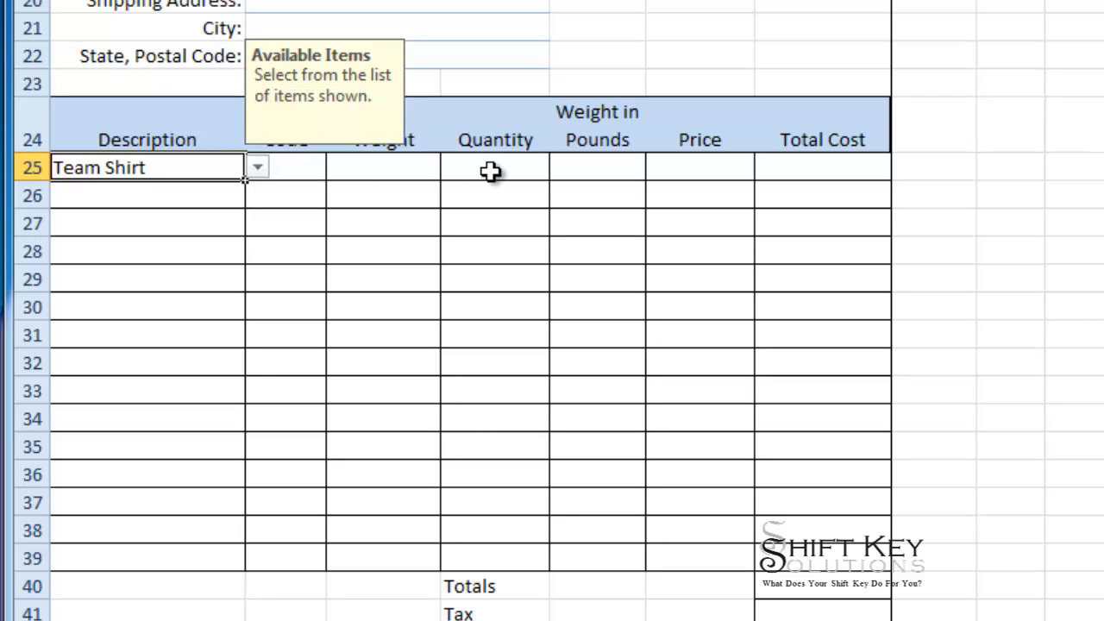
pyautogui.moveTo(492, 169); pyautogui.dragTo(483, 273)
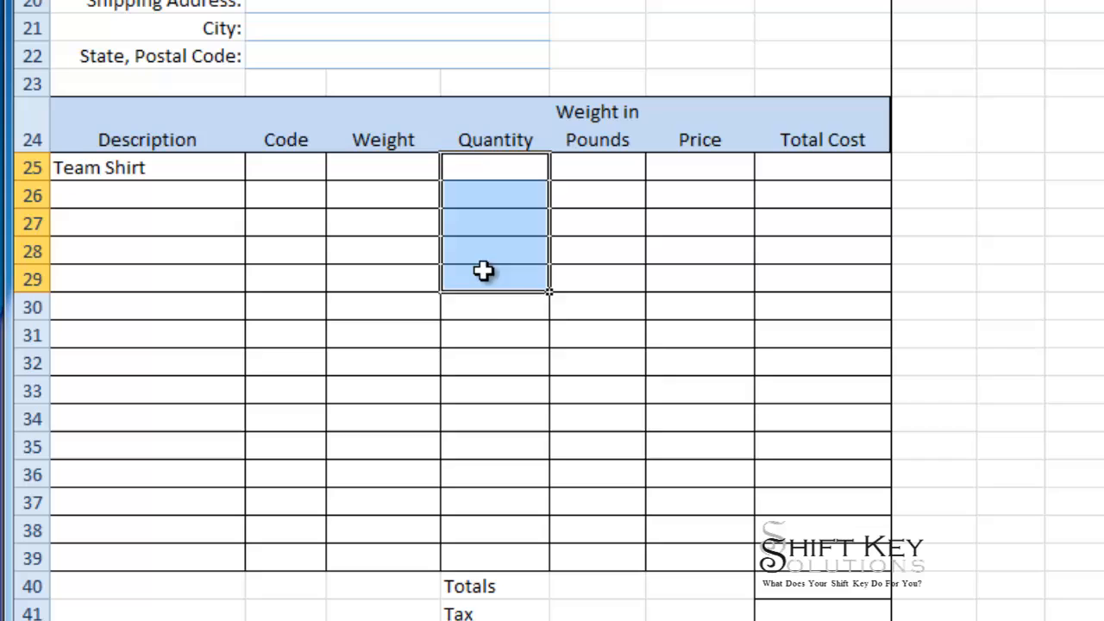
pyautogui.moveTo(483, 273); pyautogui.dragTo(490, 541)
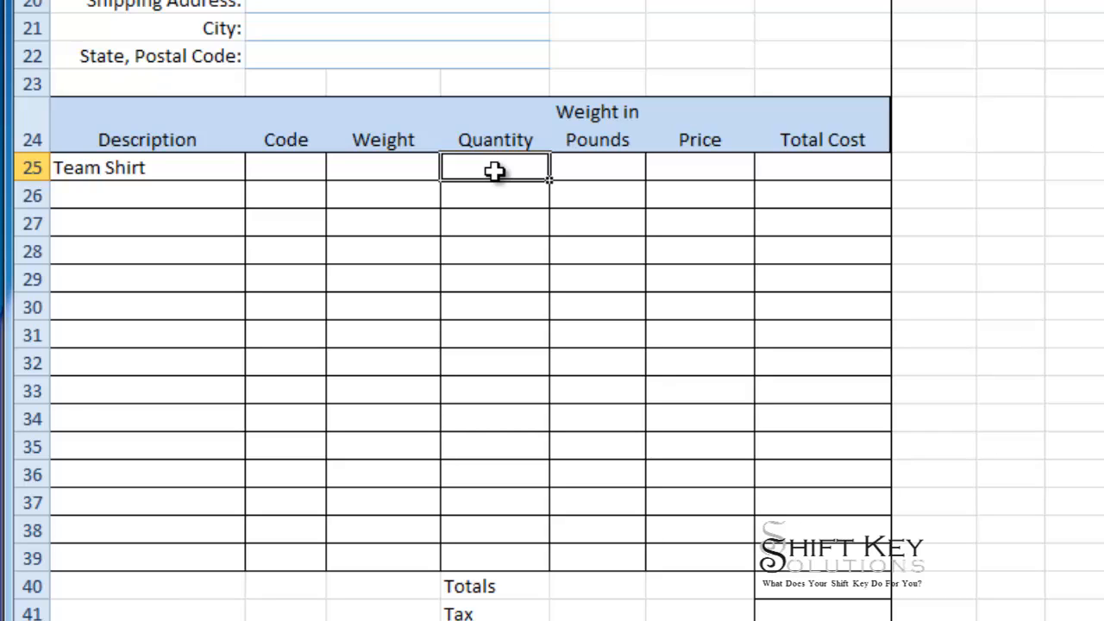
pyautogui.moveTo(476, 170)
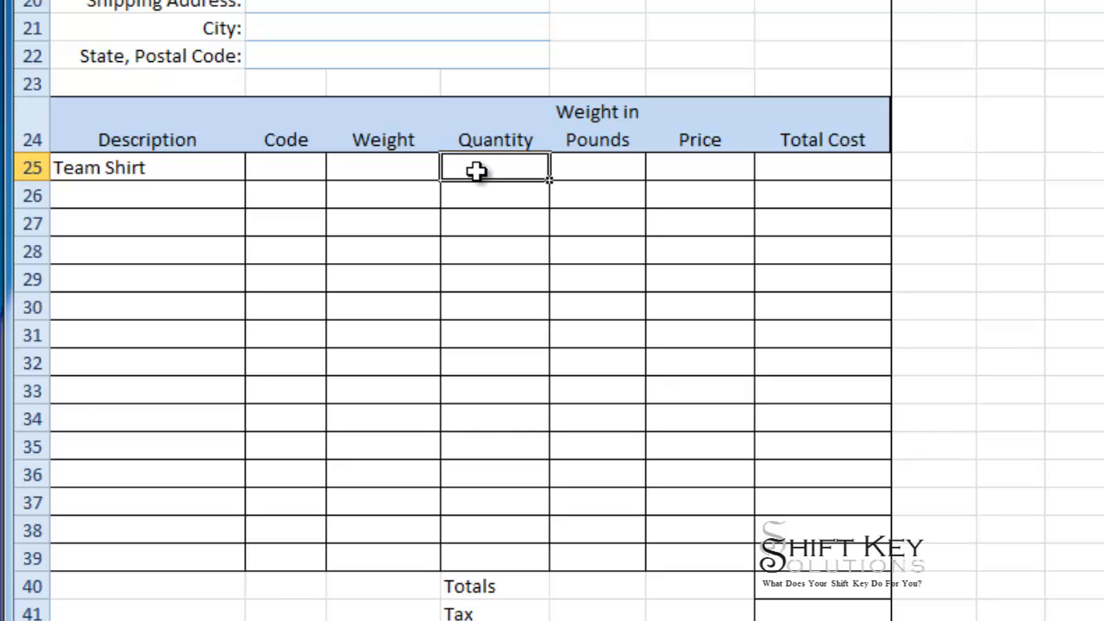
pyautogui.moveTo(538, 187)
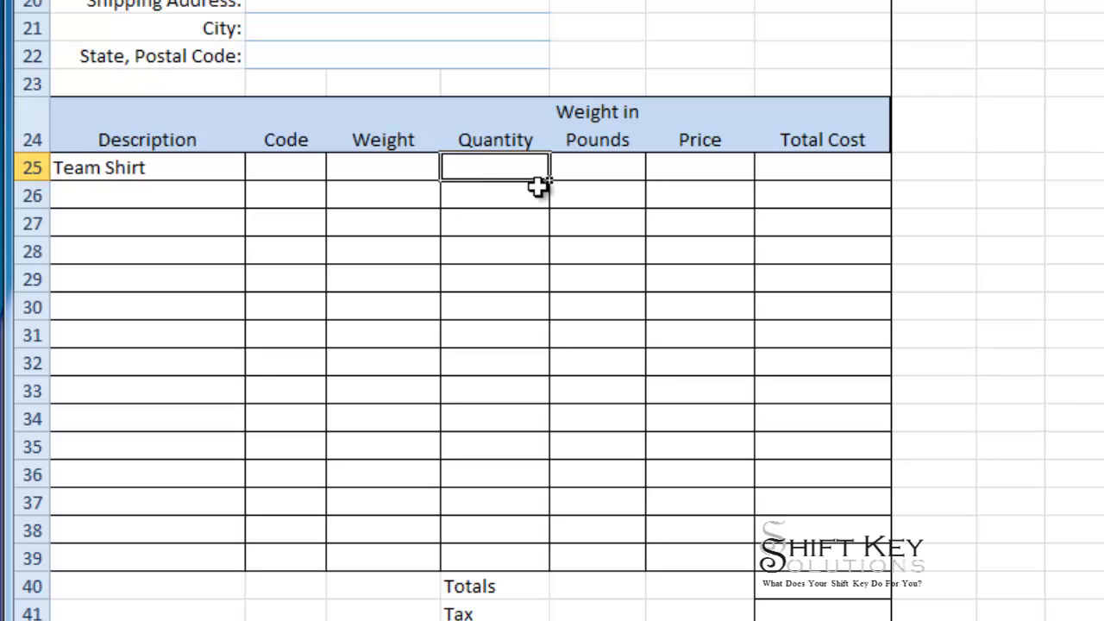
pyautogui.moveTo(286, 171)
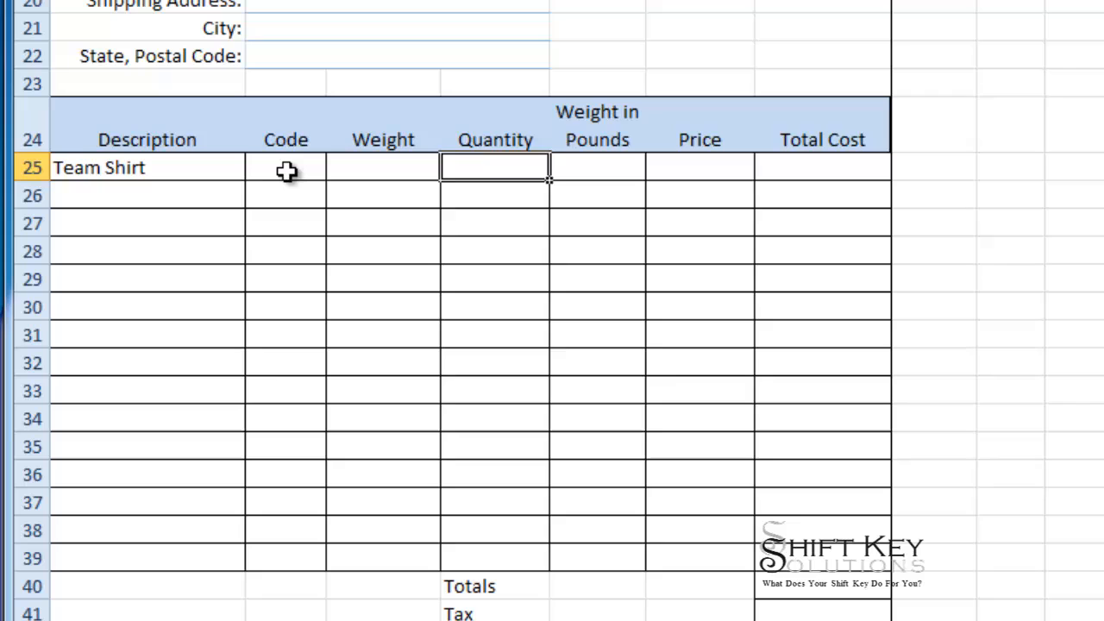
pyautogui.click(286, 167)
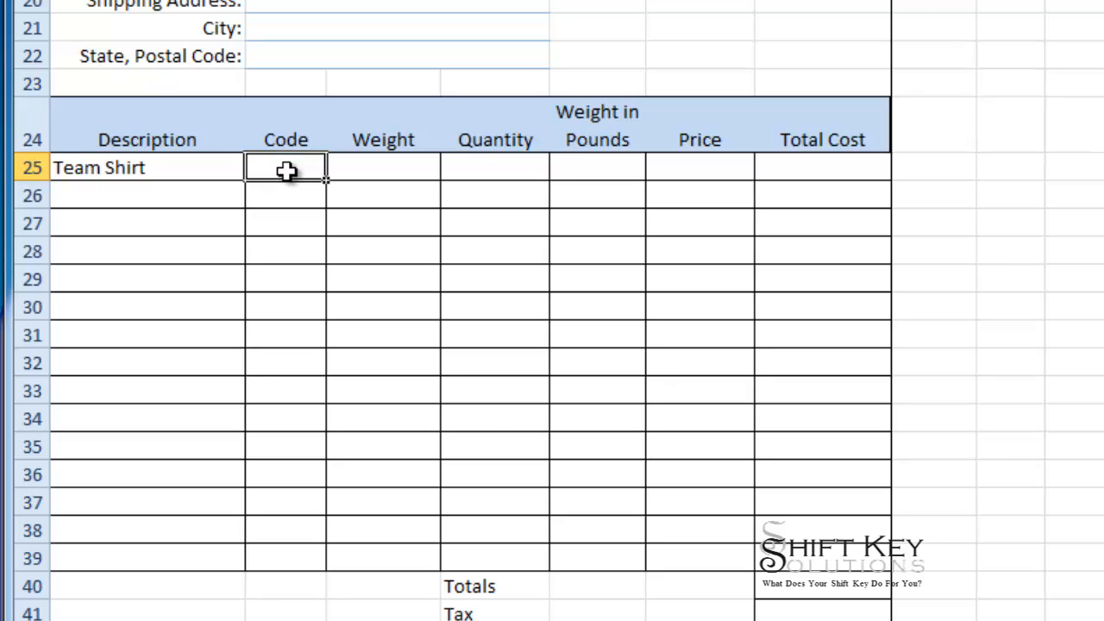
pyautogui.moveTo(286, 167); pyautogui.dragTo(291, 224)
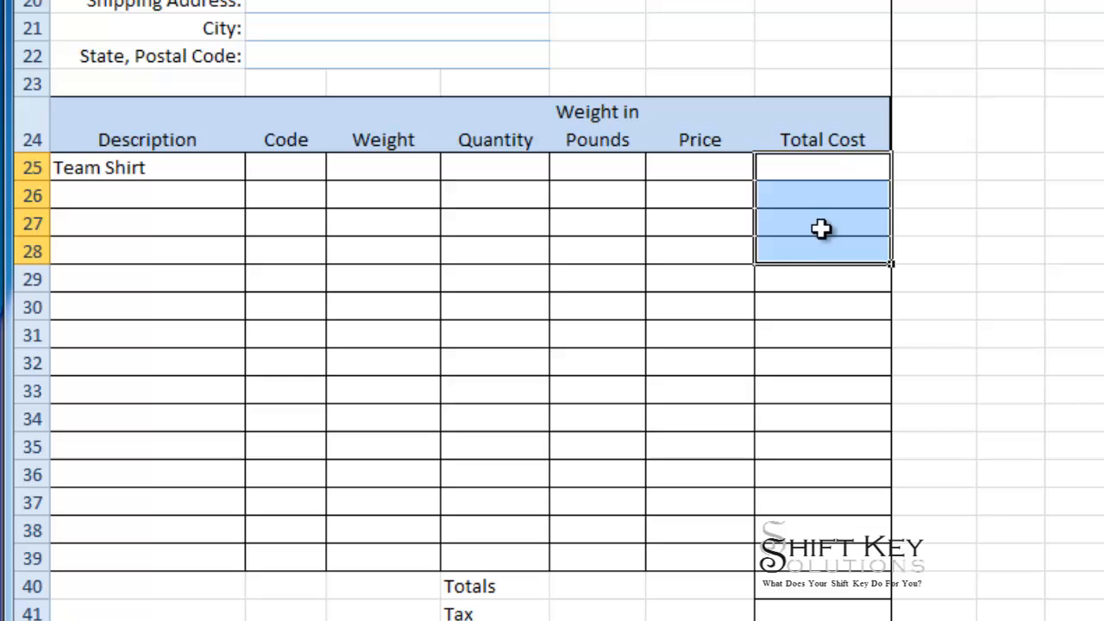
pyautogui.moveTo(810, 128)
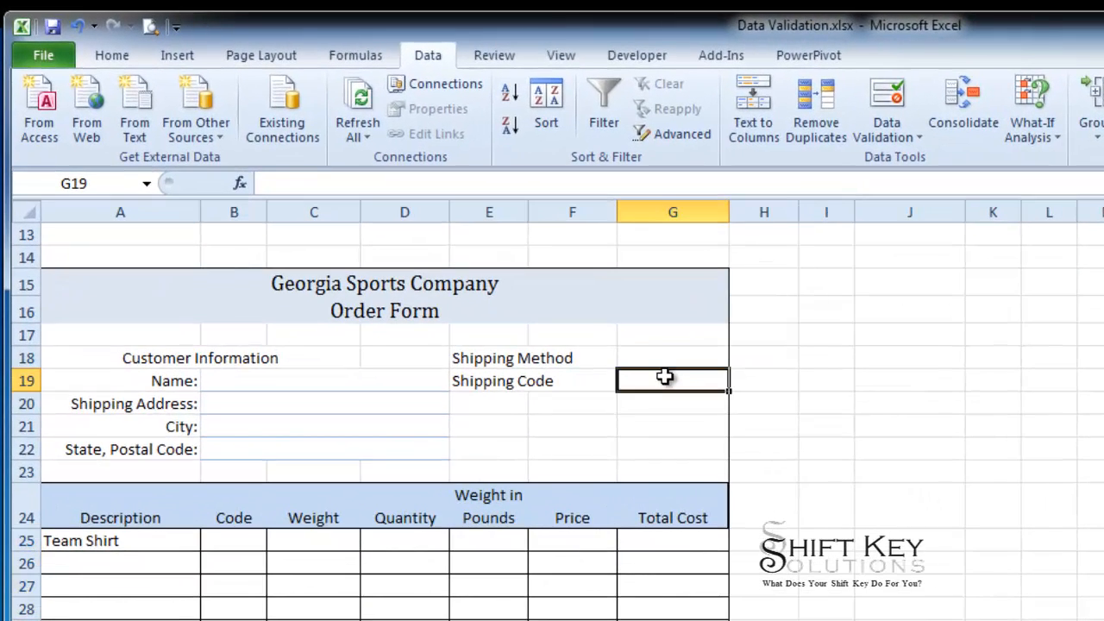
pyautogui.moveTo(658, 384)
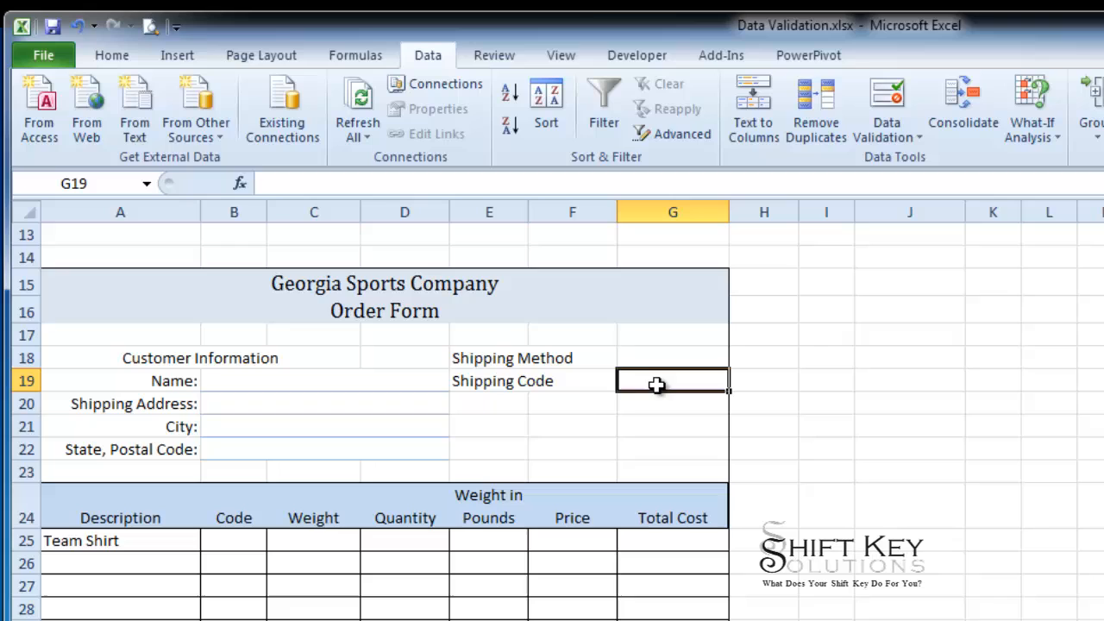
pyautogui.moveTo(664, 357)
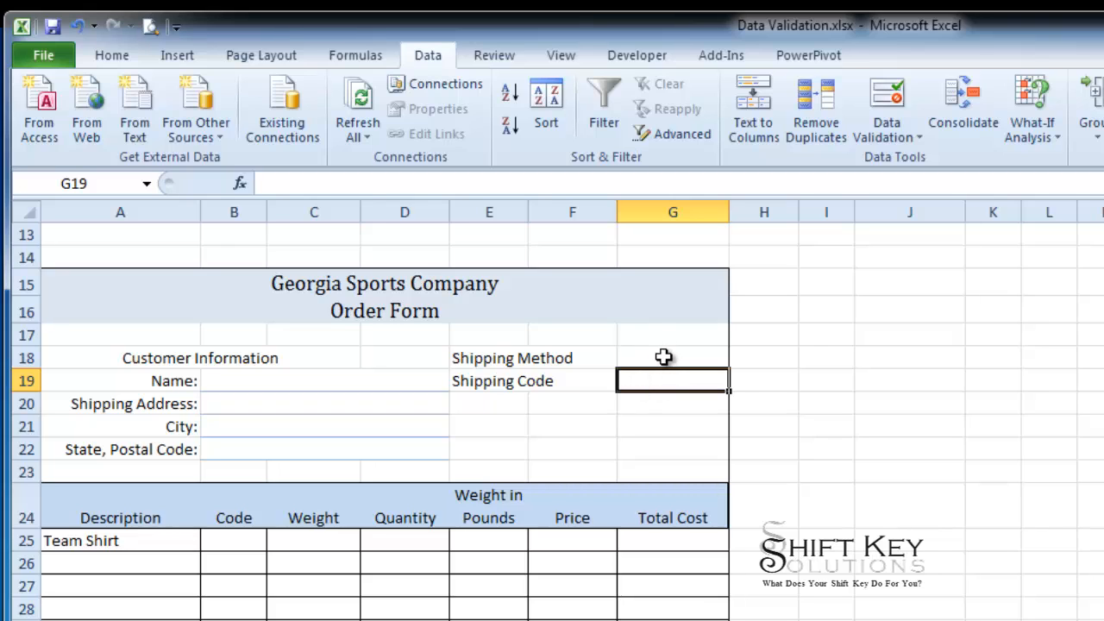
pyautogui.moveTo(343, 522)
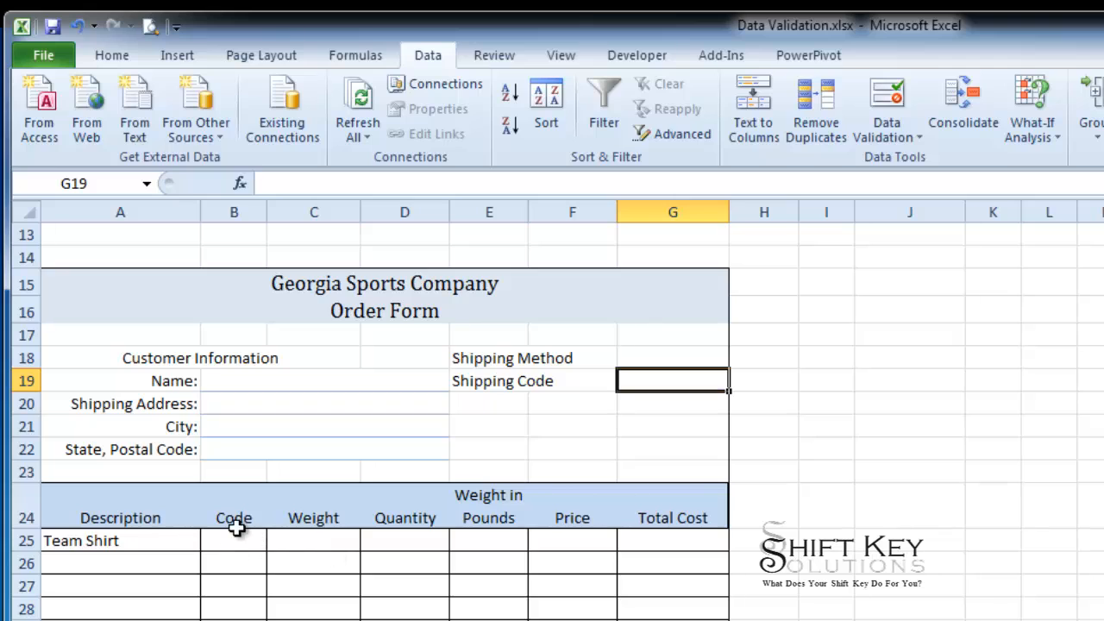
pyautogui.click(234, 540)
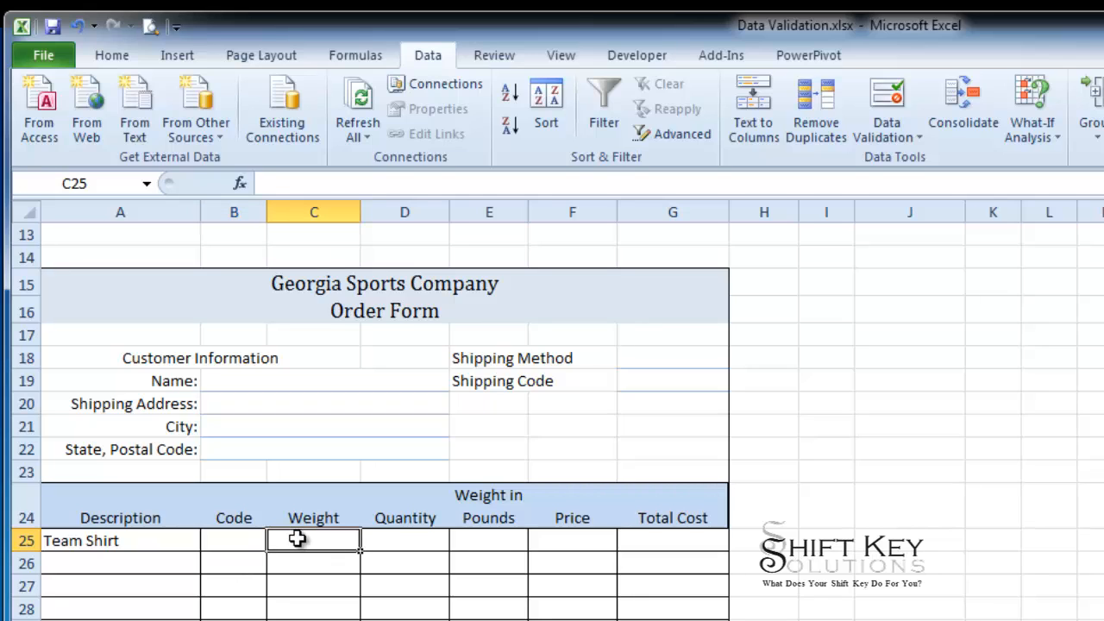
pyautogui.click(573, 541)
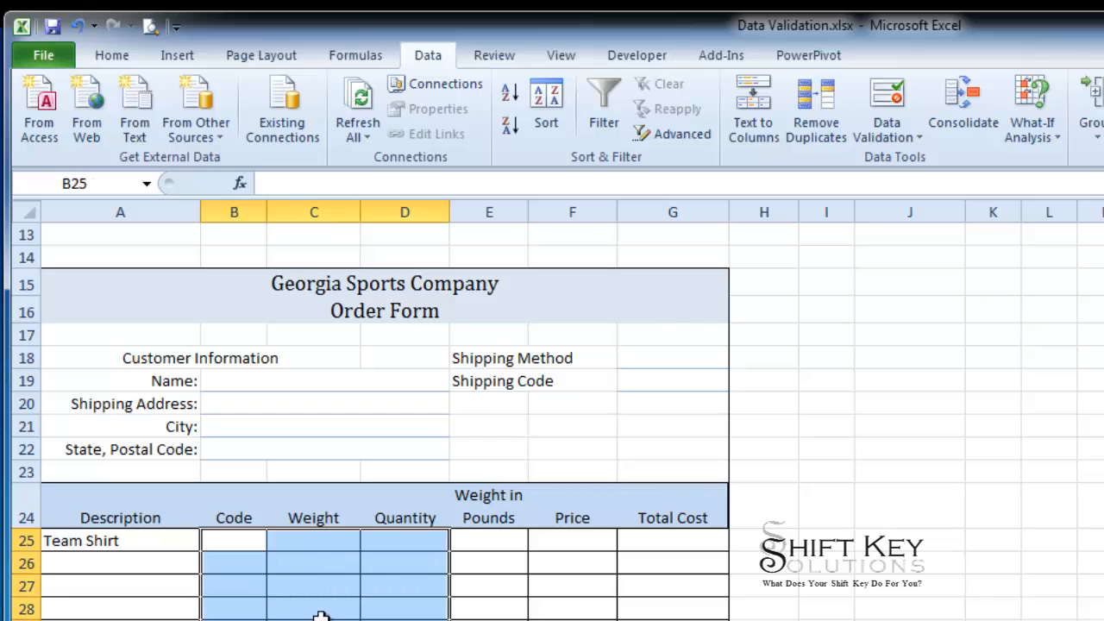
pyautogui.click(235, 540)
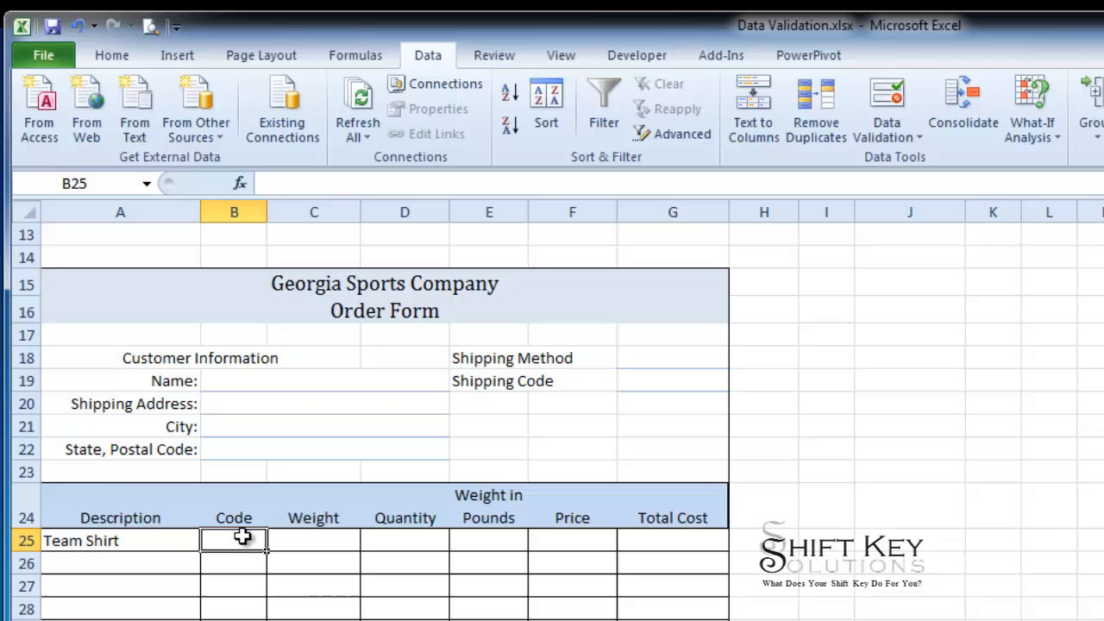
pyautogui.moveTo(267, 593)
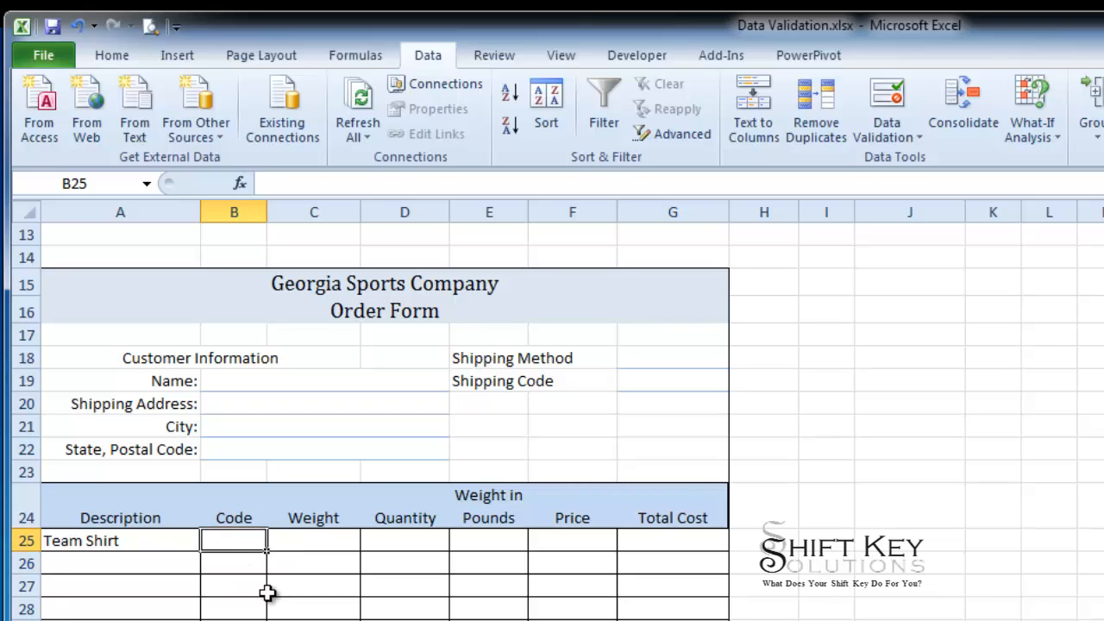